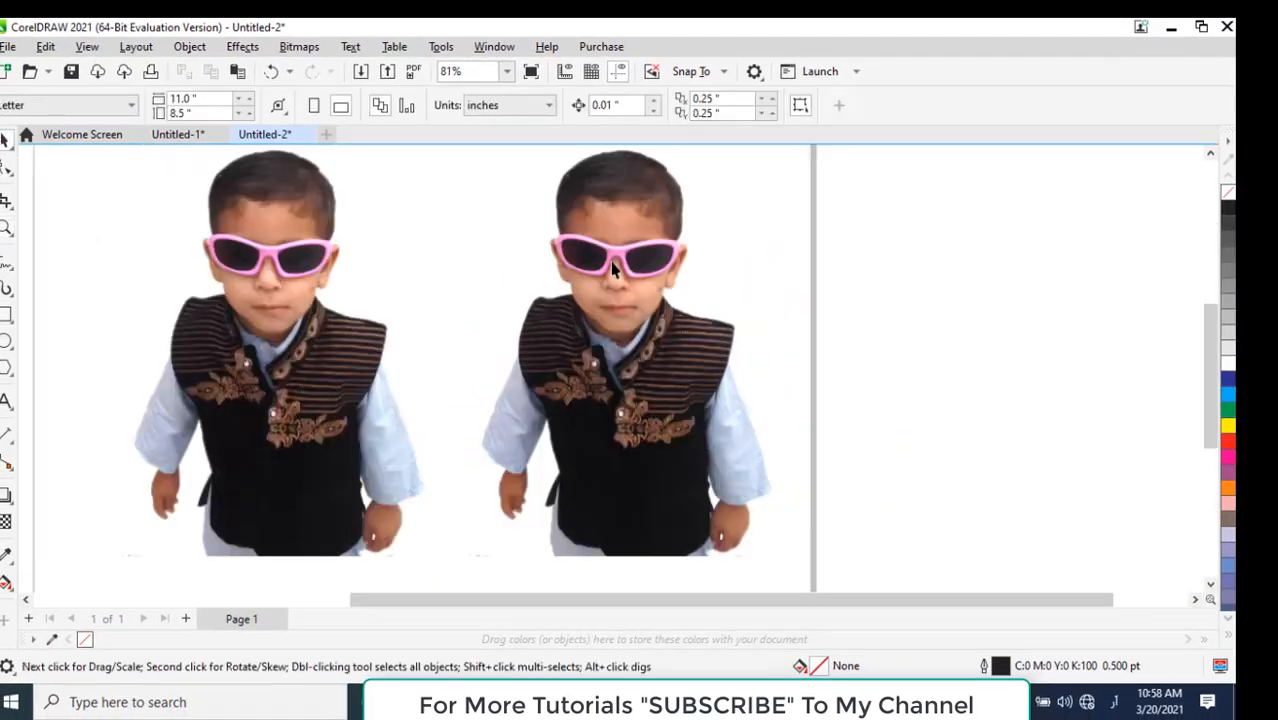
Select the duplicate photo of the boy and open its context menu for bitmap editing
left_click(615, 270)
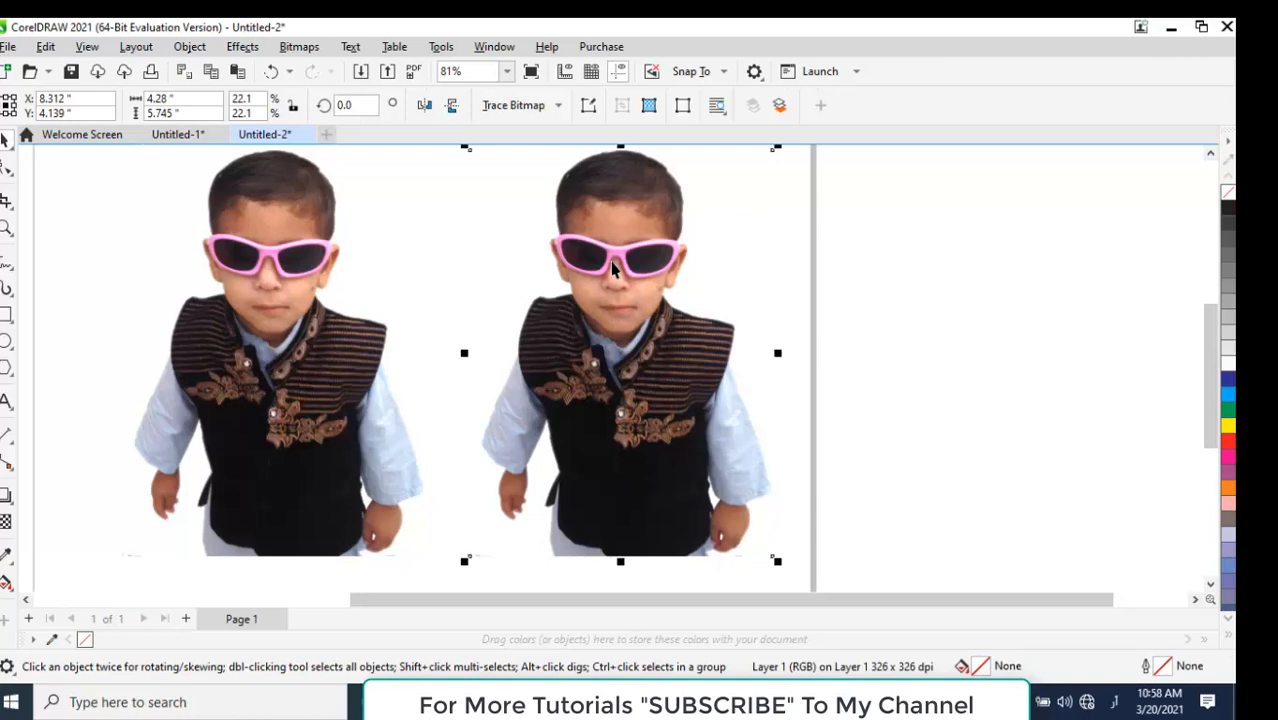
right_click(615, 265)
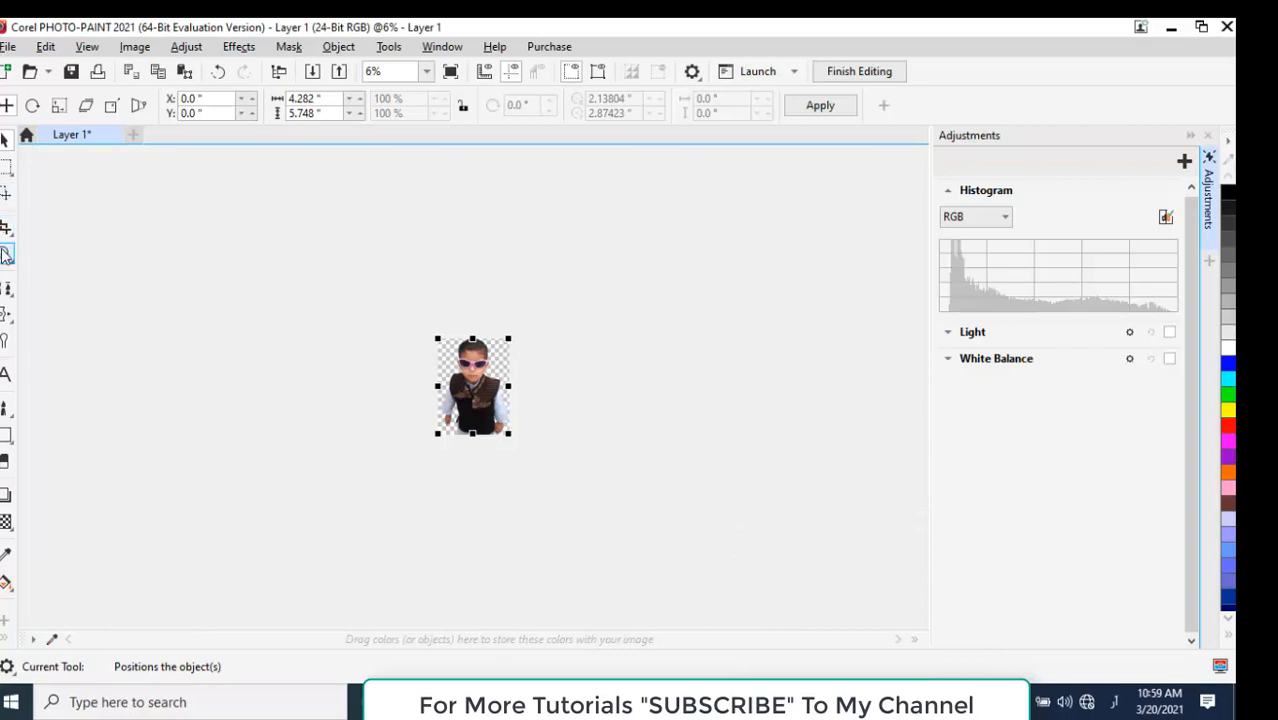
left_click(6, 254)
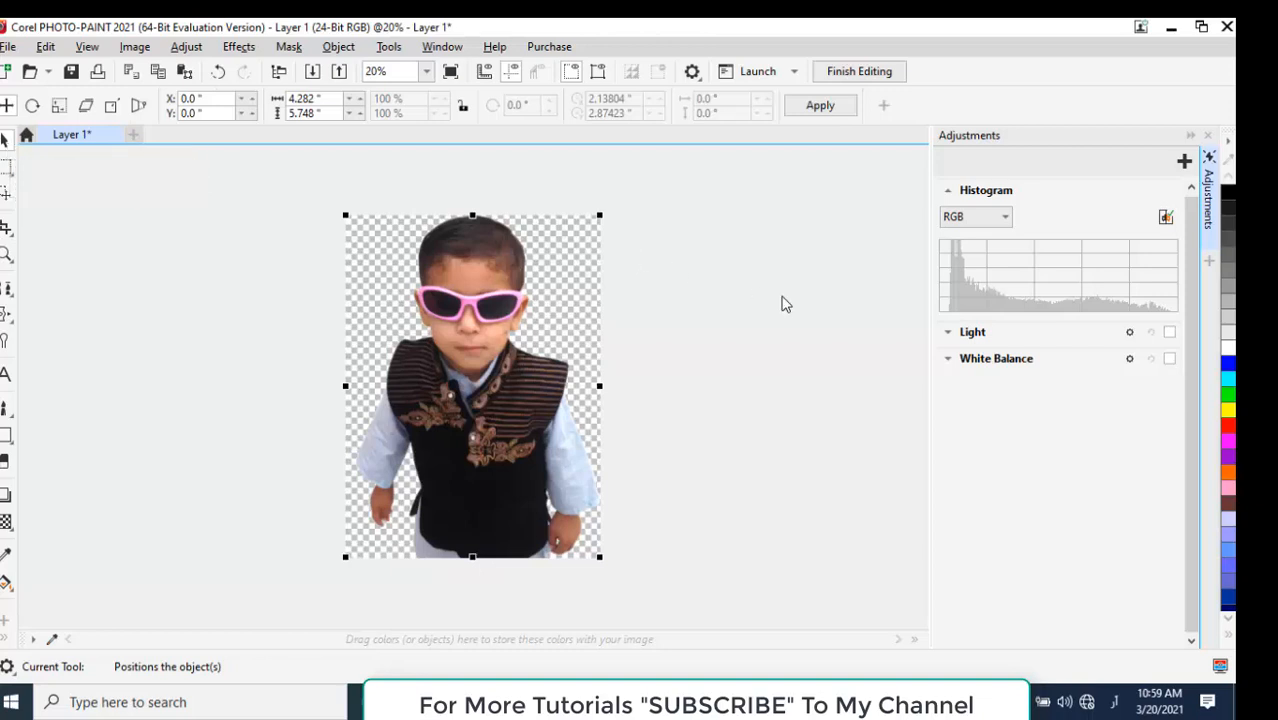
mouse_move(991, 143)
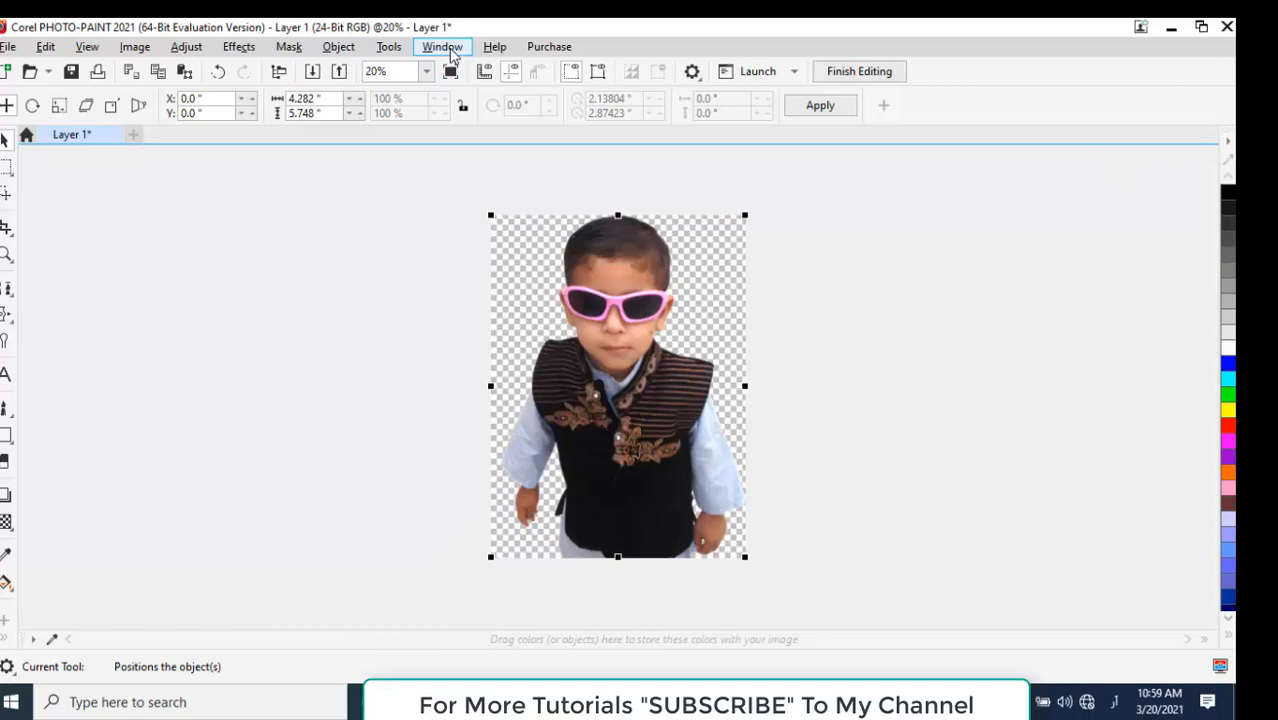
left_click(442, 46)
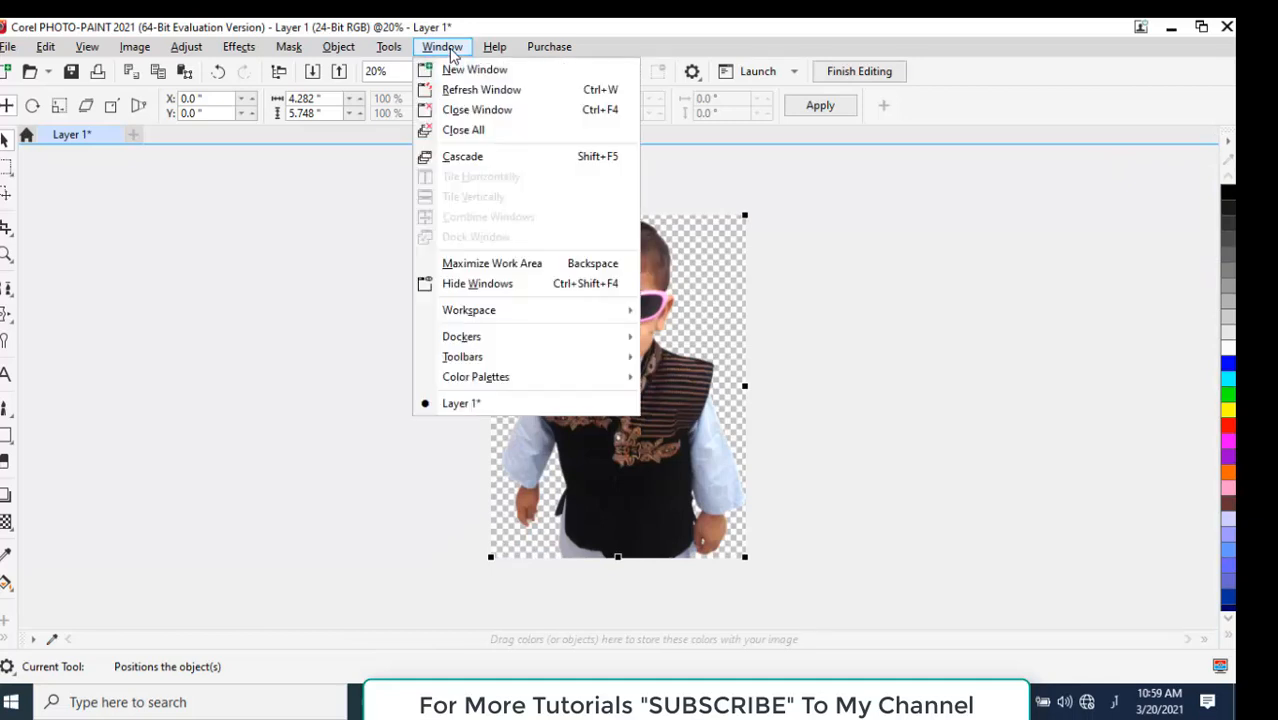
mouse_move(461, 336)
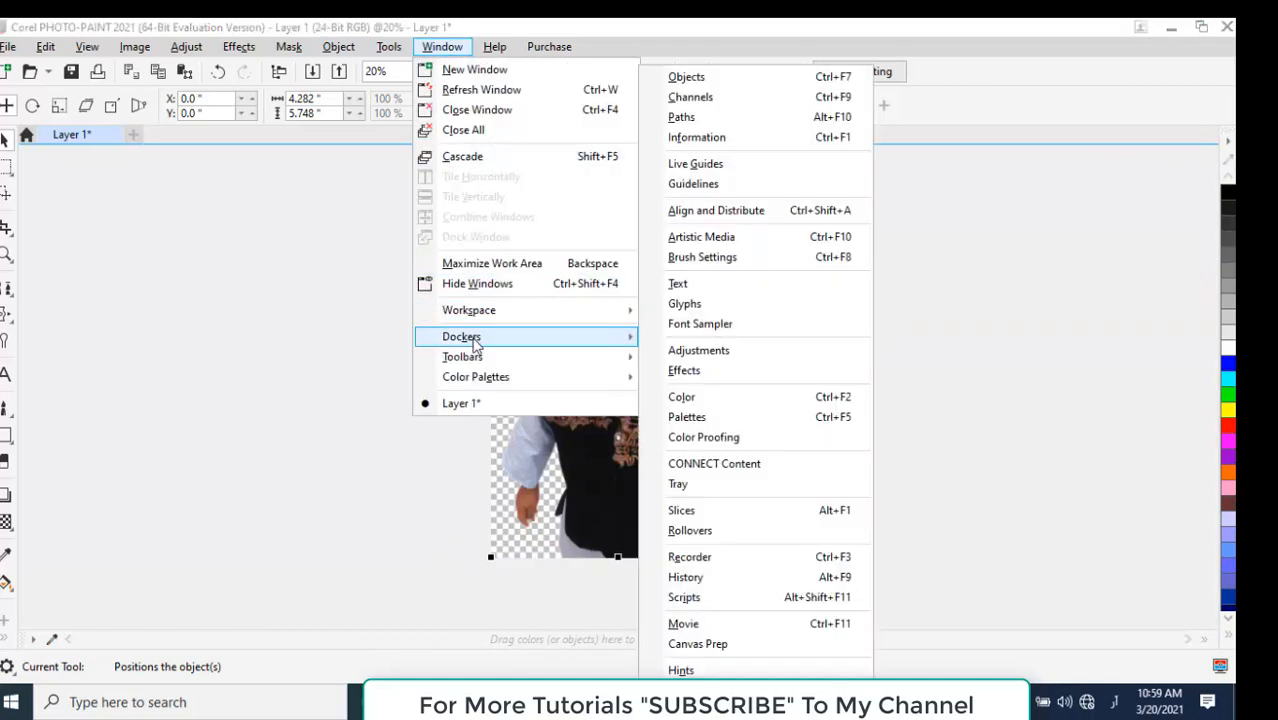
mouse_move(730, 350)
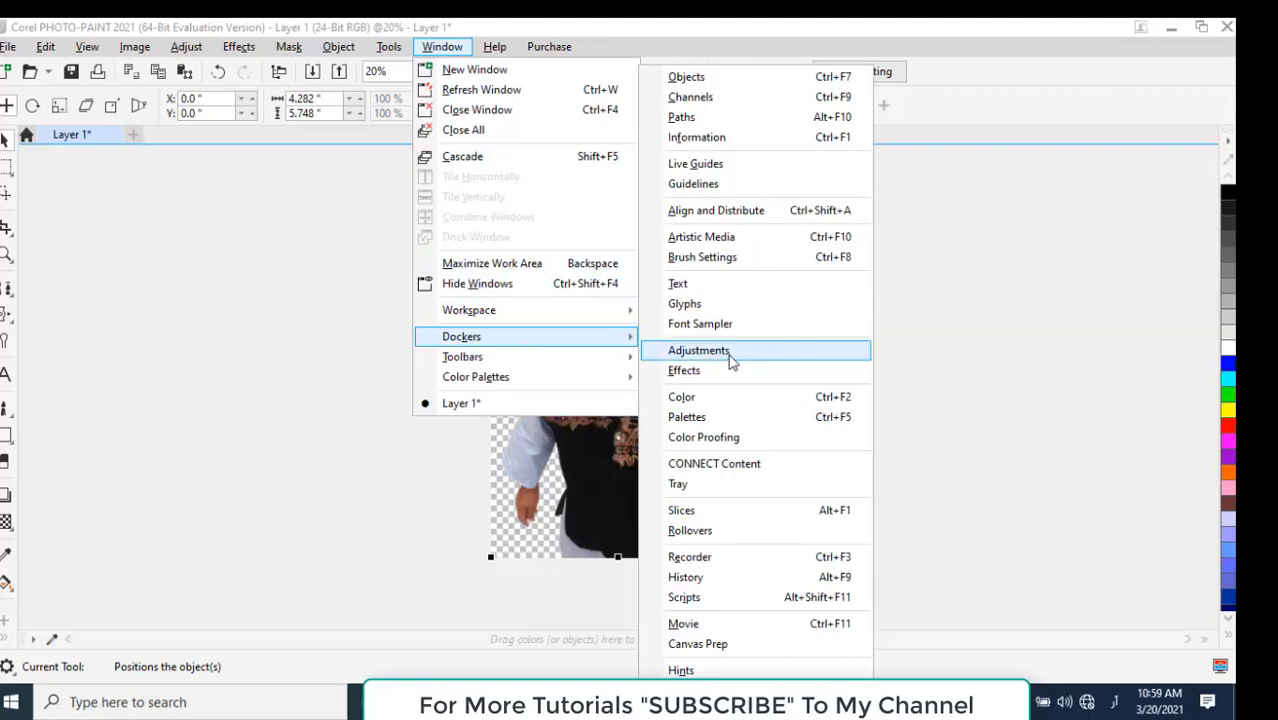
left_click(698, 350)
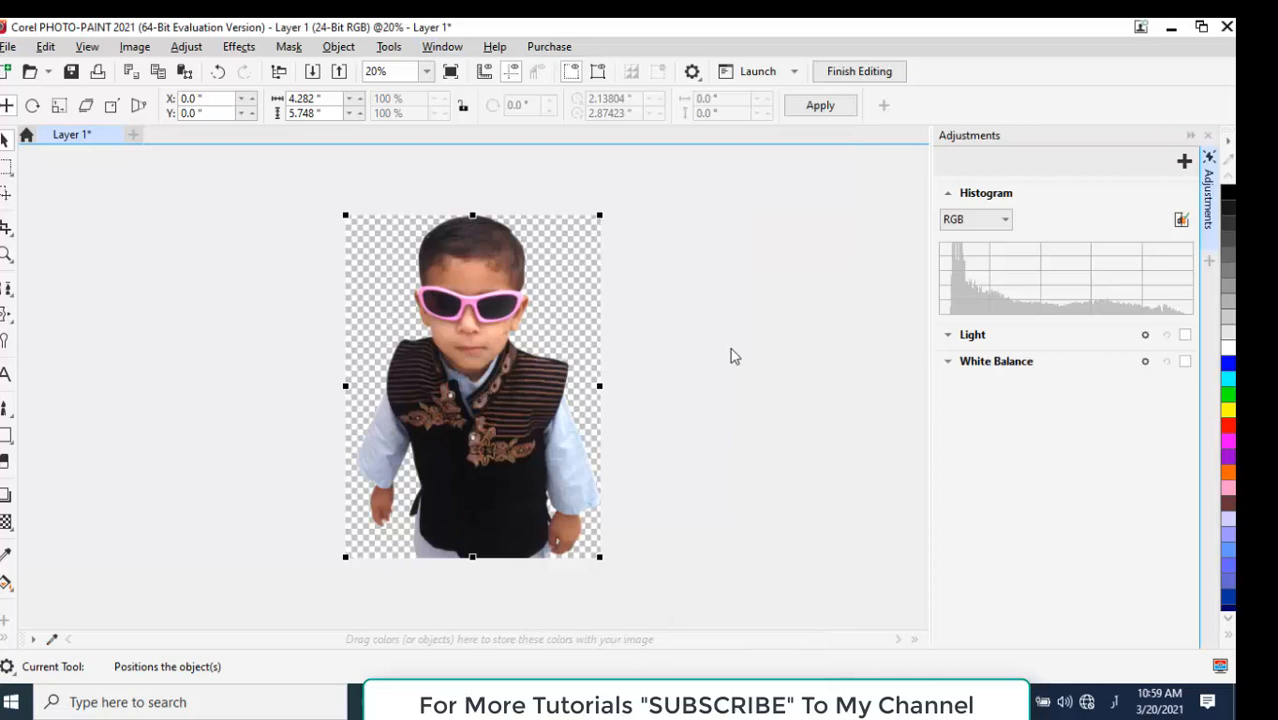
mouse_move(1150, 225)
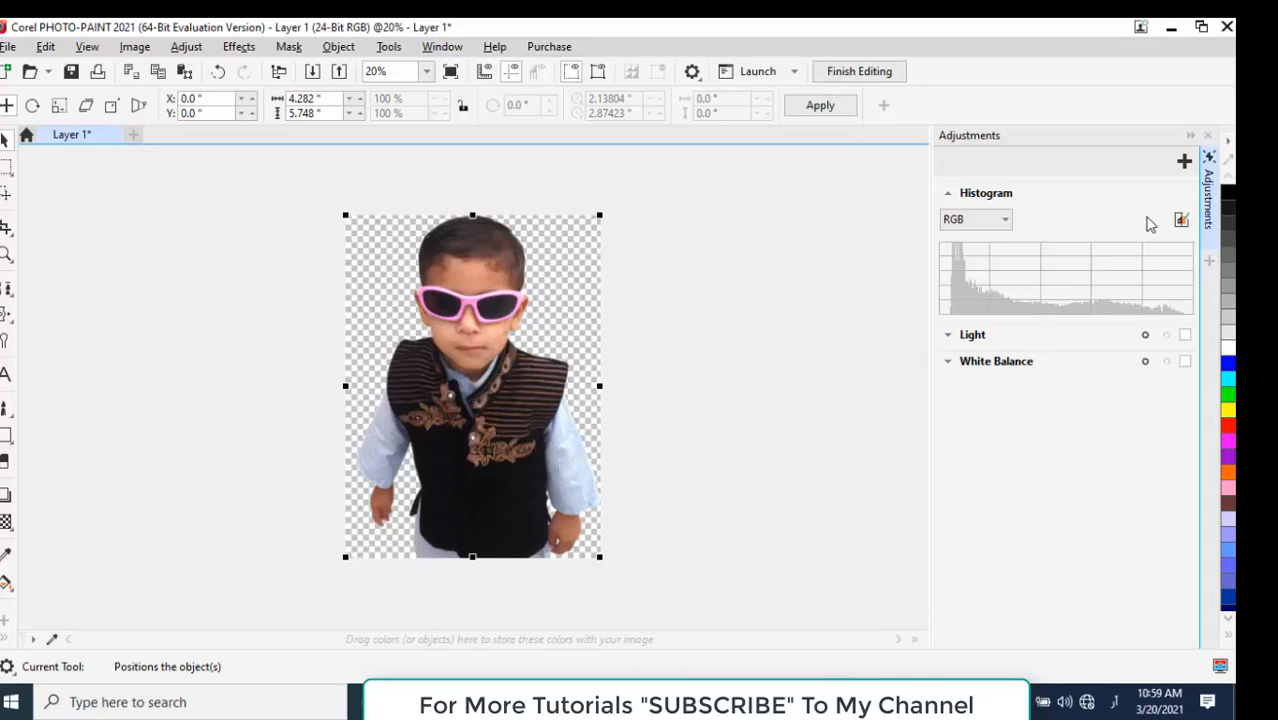
mouse_move(1184, 161)
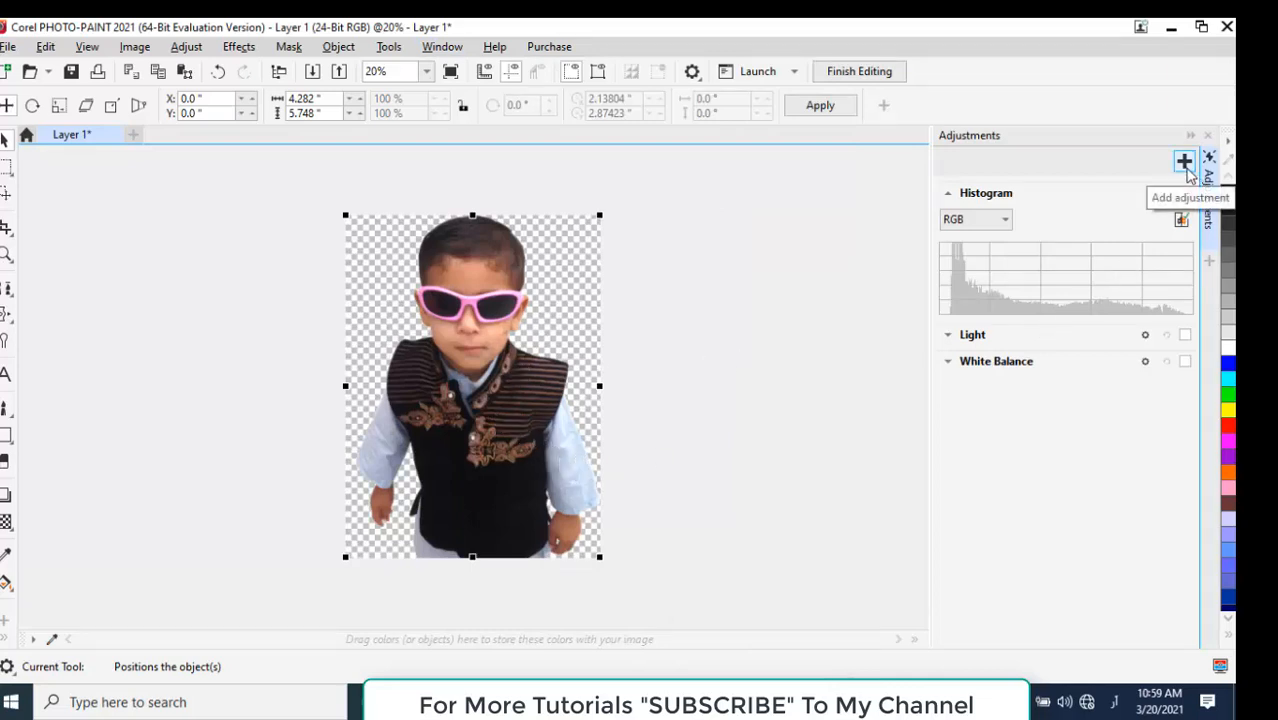
Add a Replace Colors adjustment and sample the pink glasses frame as the original colour
left_click(1184, 160)
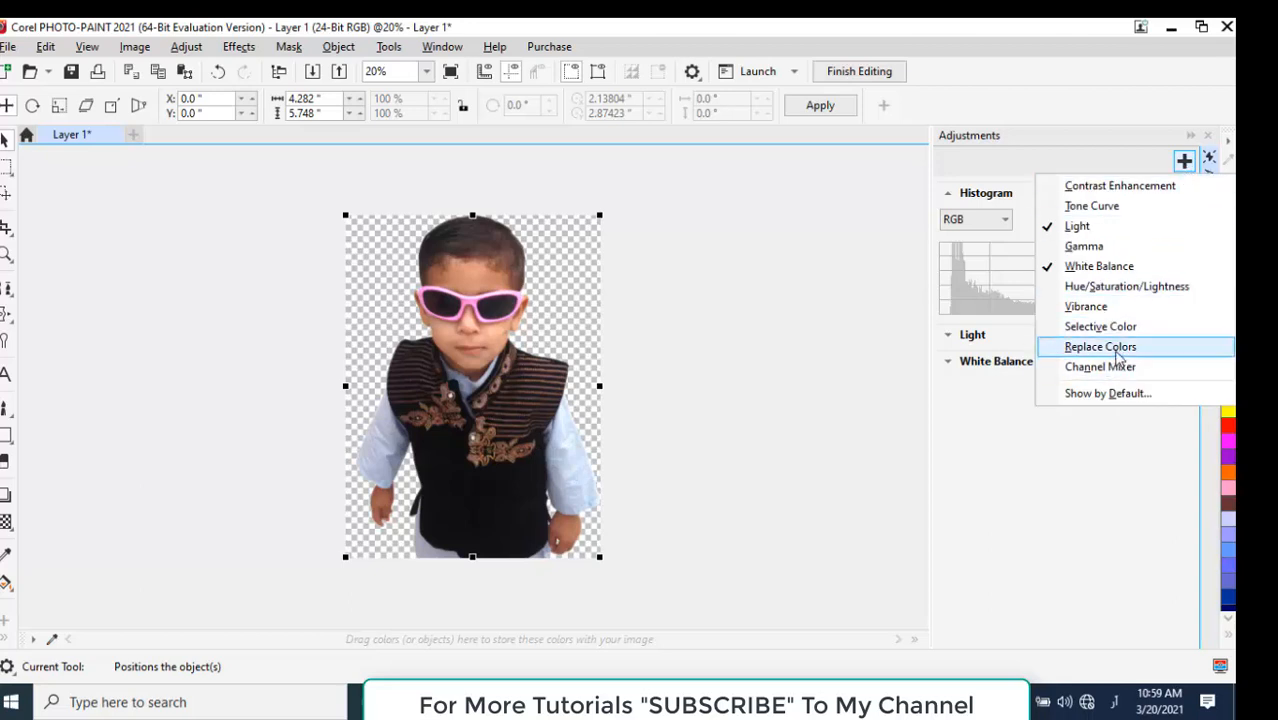
left_click(1100, 346)
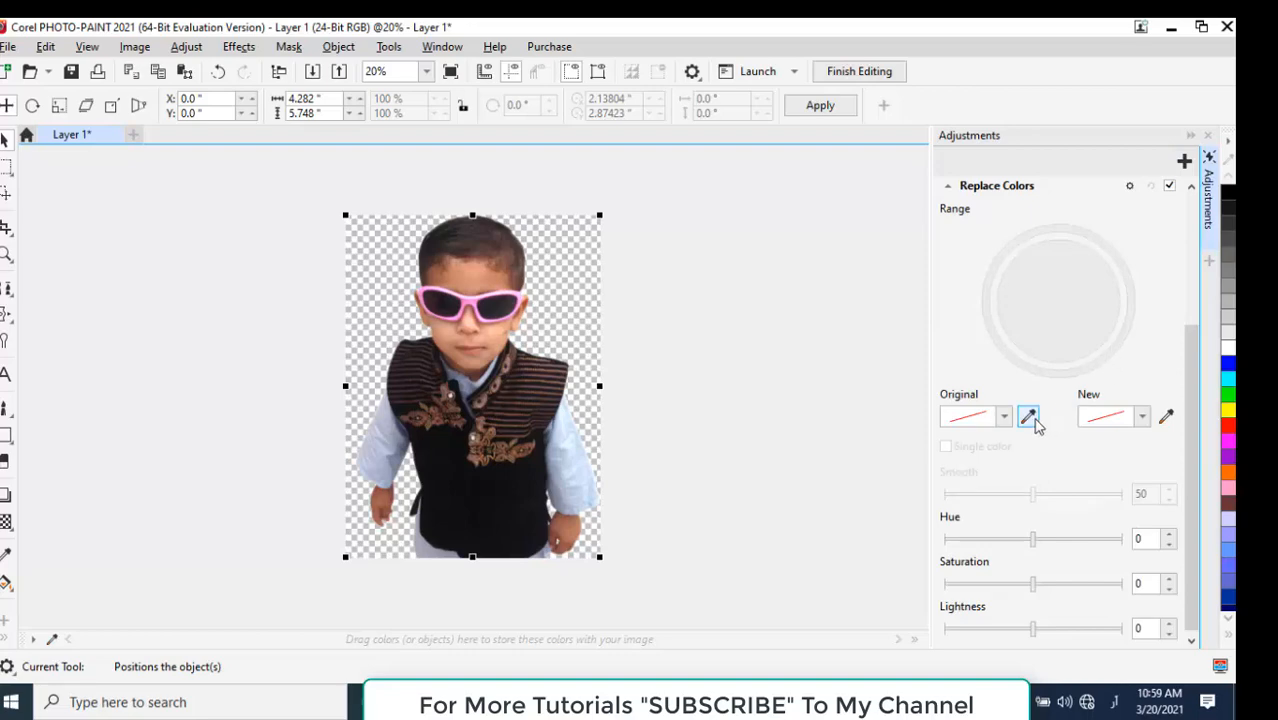
mouse_move(1028, 416)
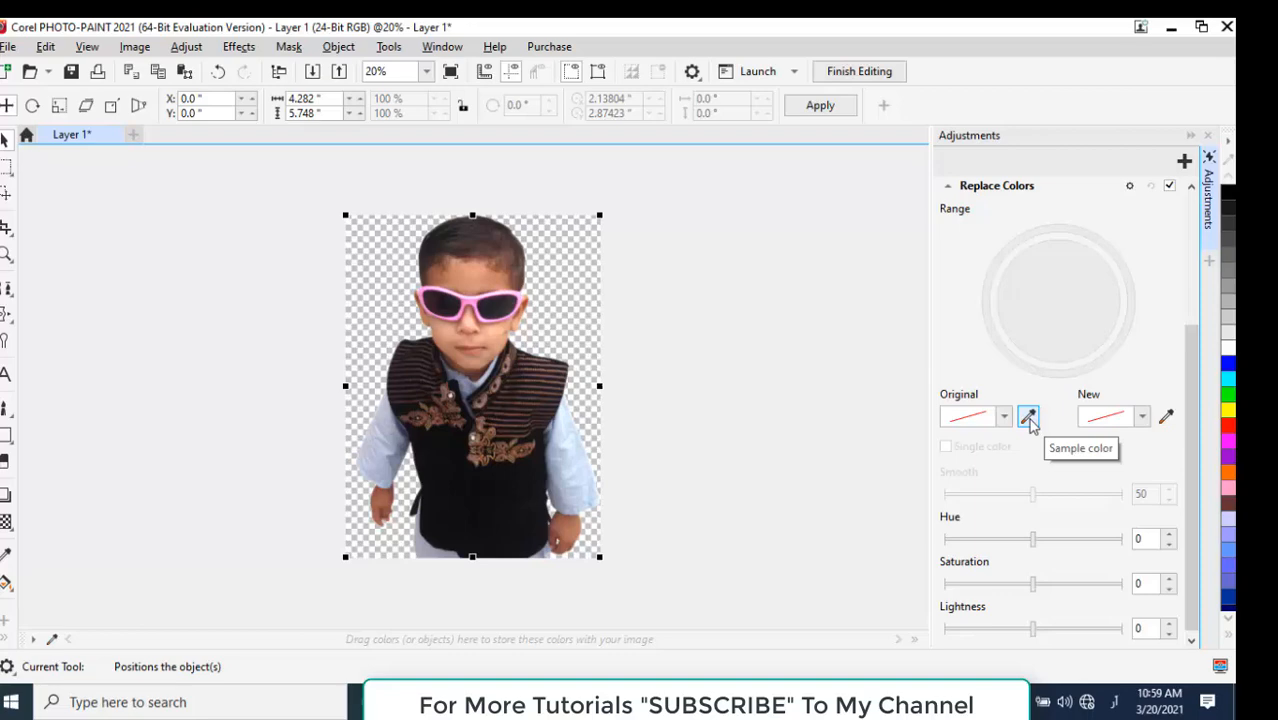
left_click(1028, 416)
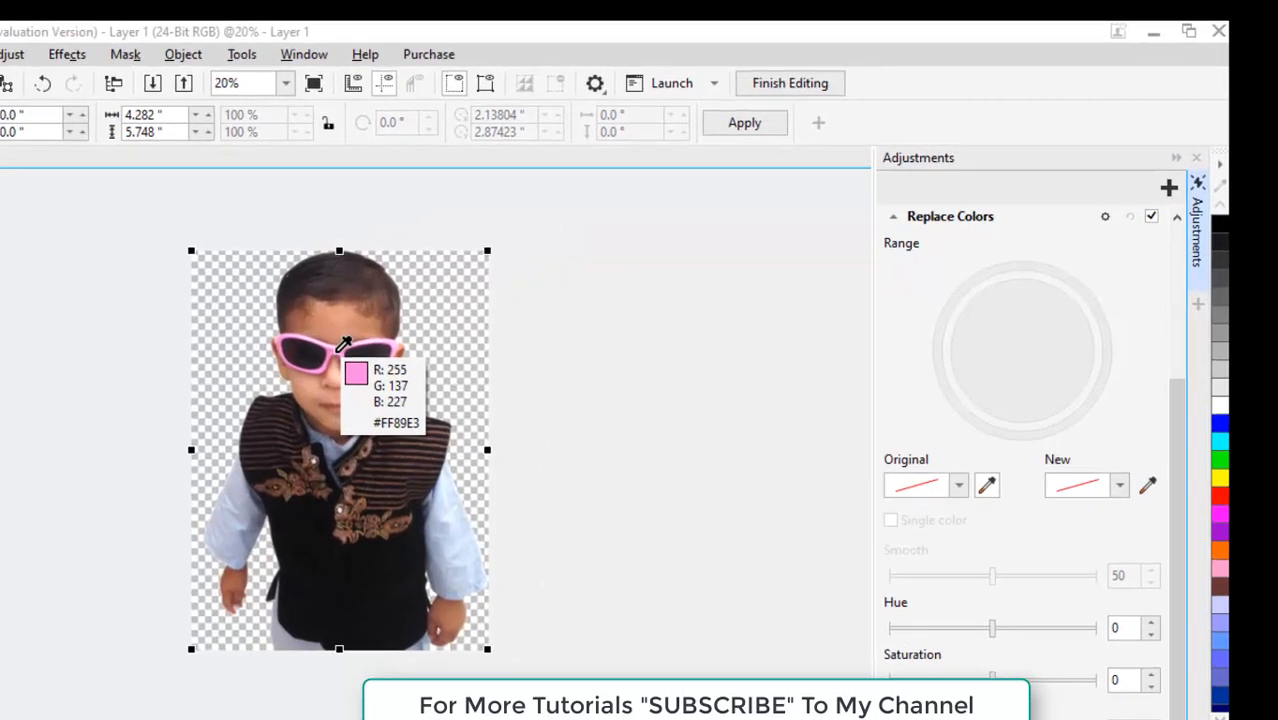
left_click(335, 350)
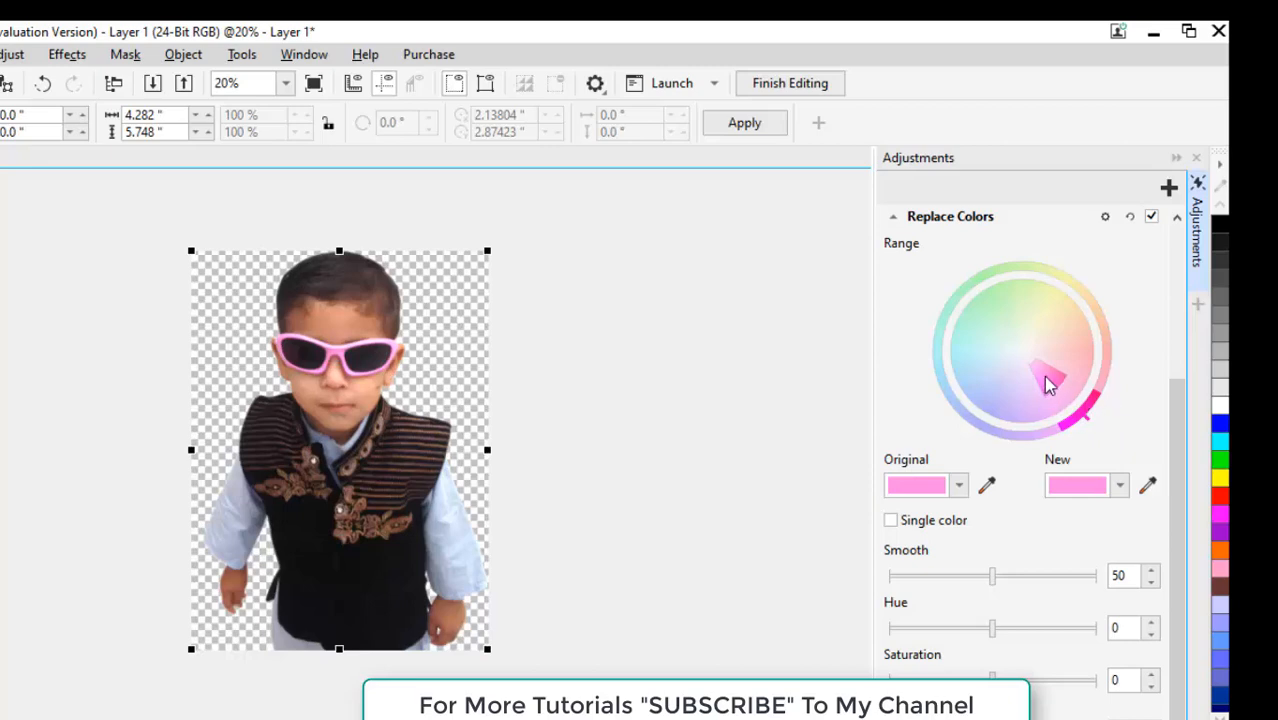
mouse_move(1050, 380)
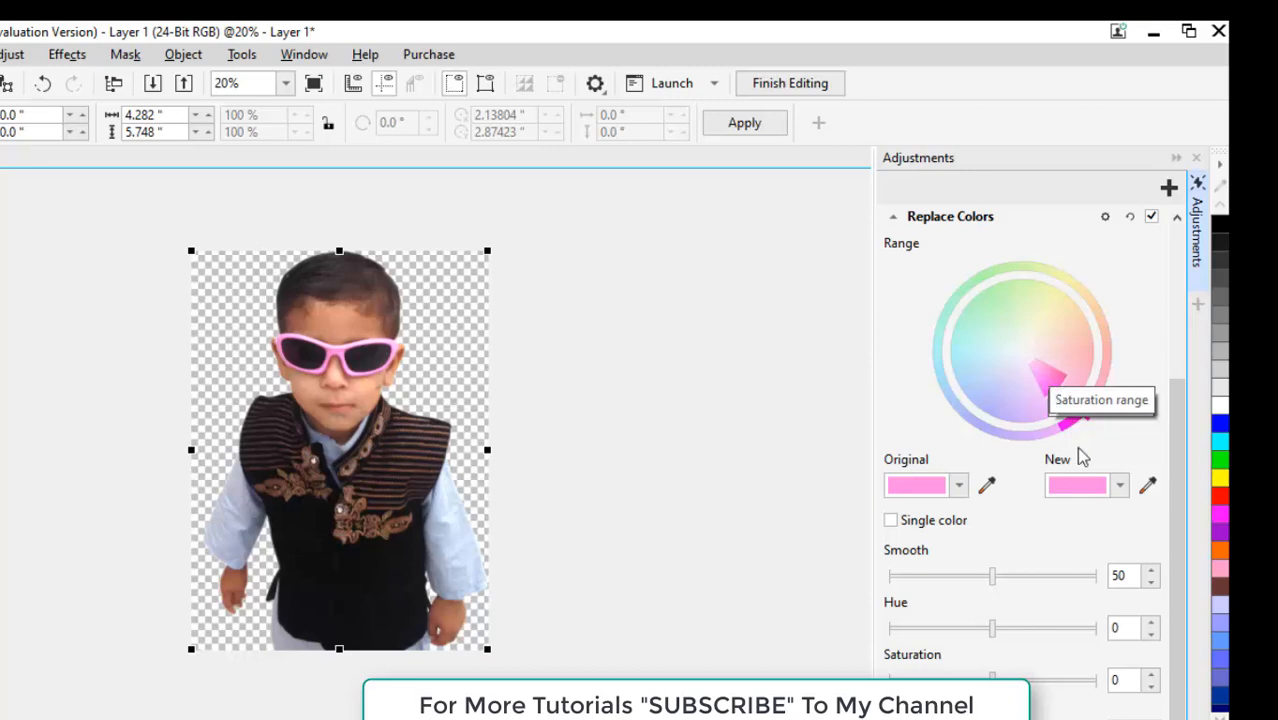
Resample the pink frame and set the replacement colour to a deeper blue
left_click(1119, 485)
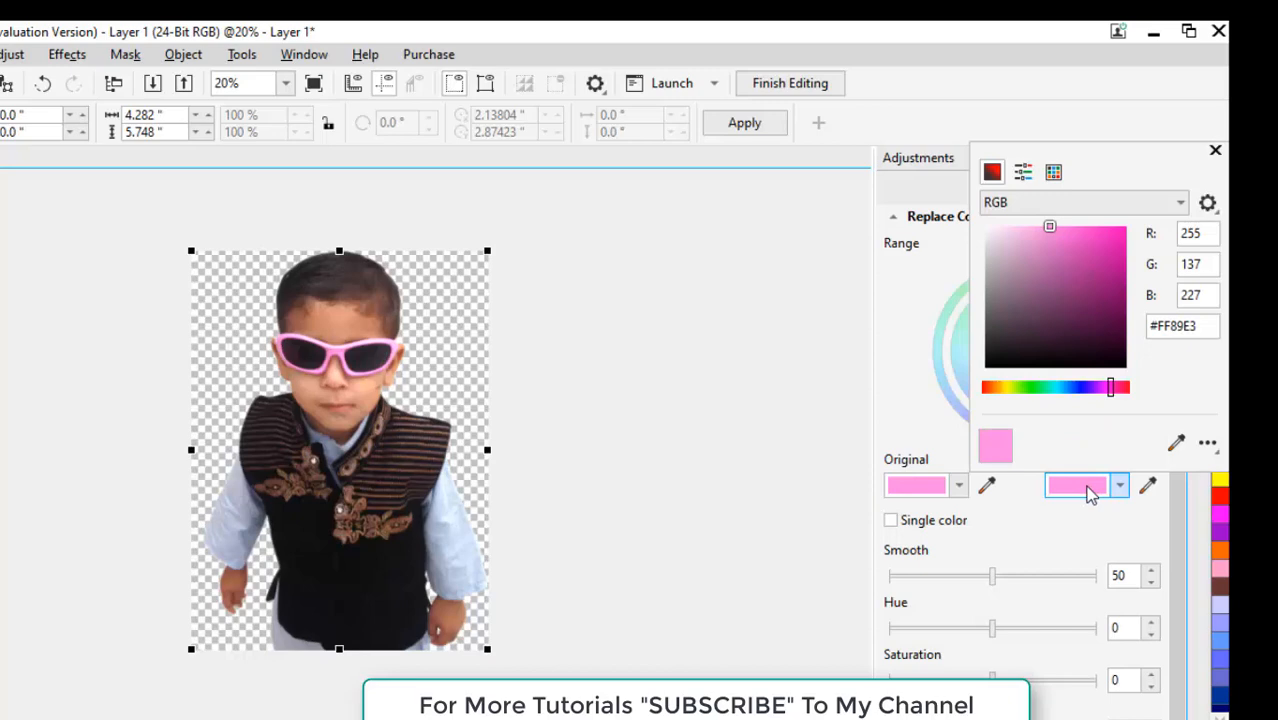
mouse_move(1038, 378)
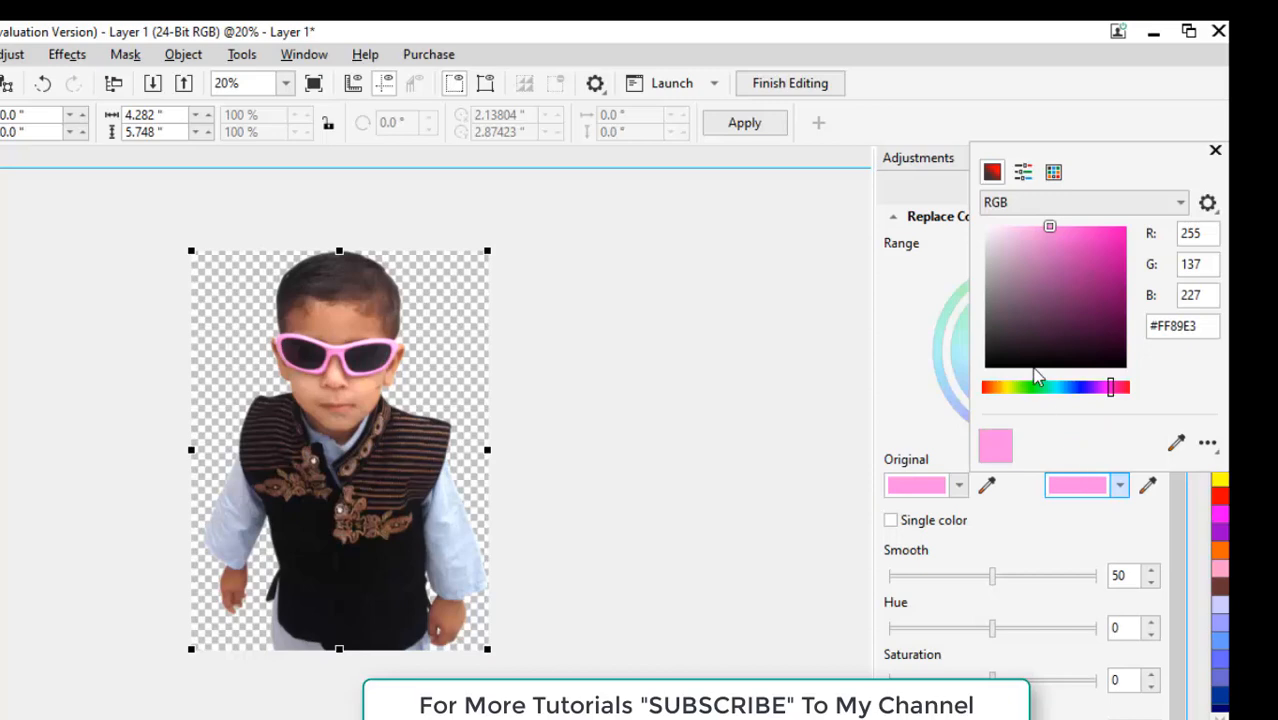
mouse_move(1082, 397)
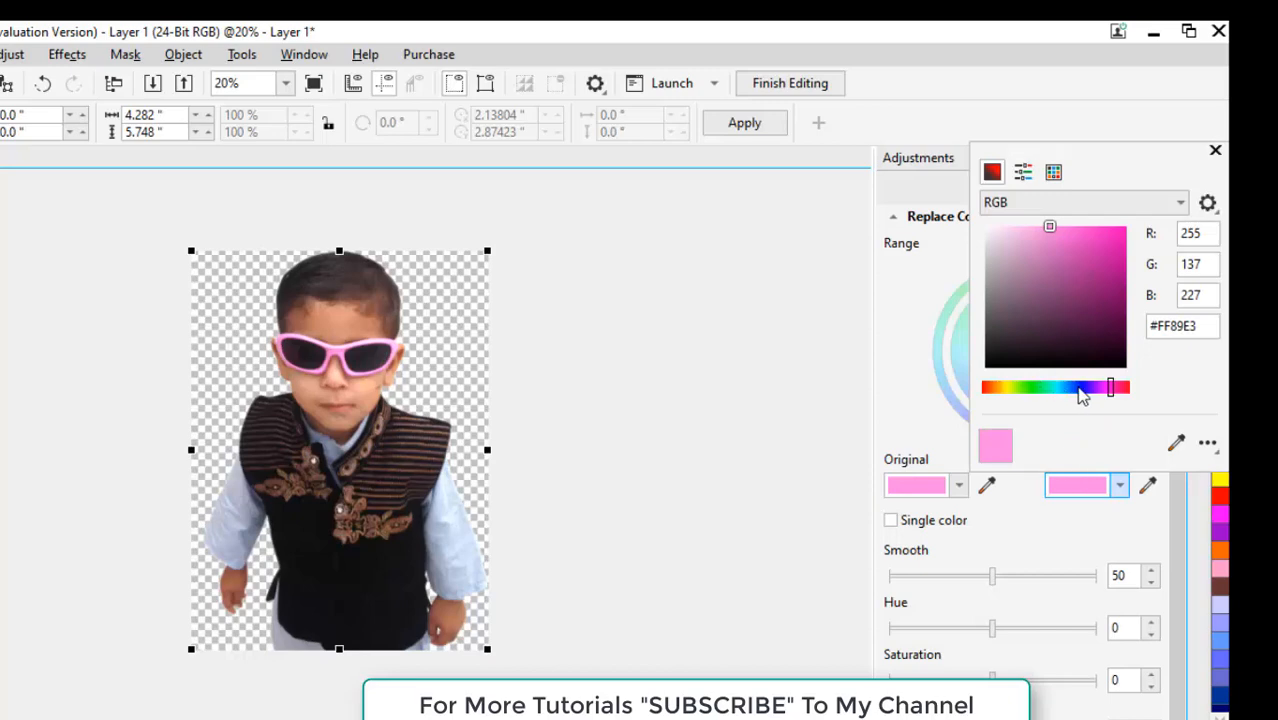
left_click_drag(1110, 388, 1078, 388)
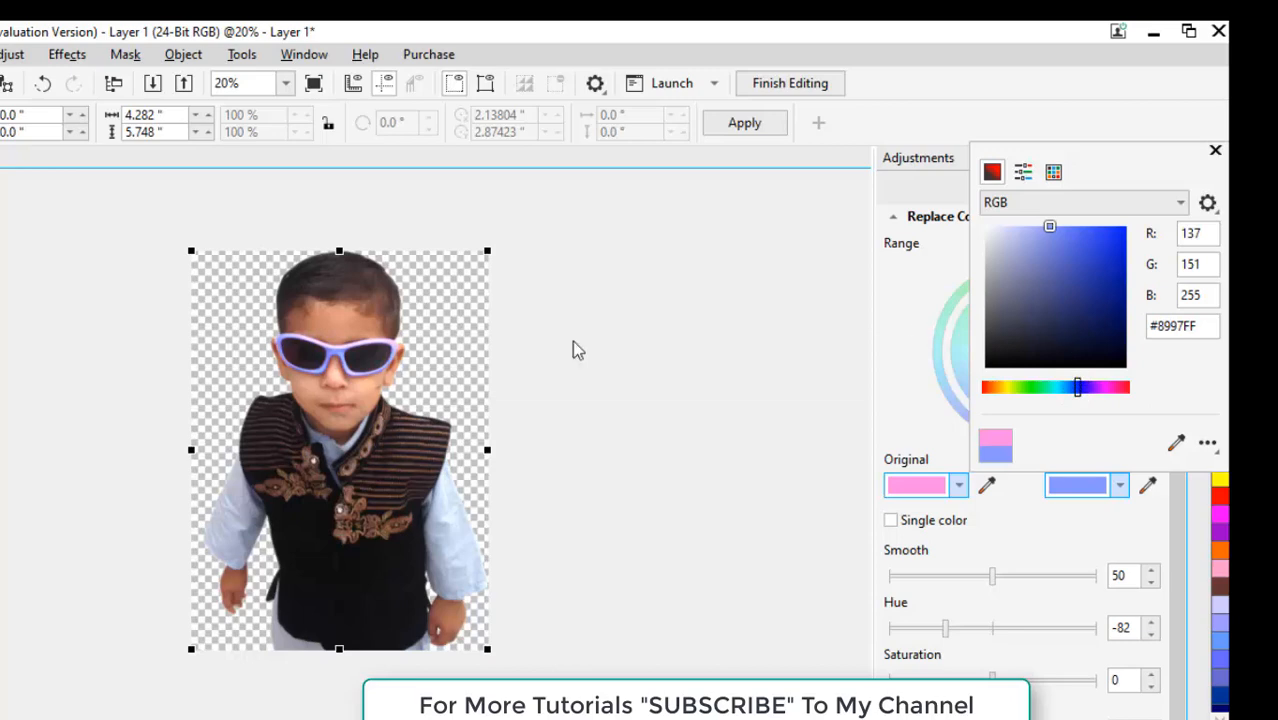
mouse_move(1058, 235)
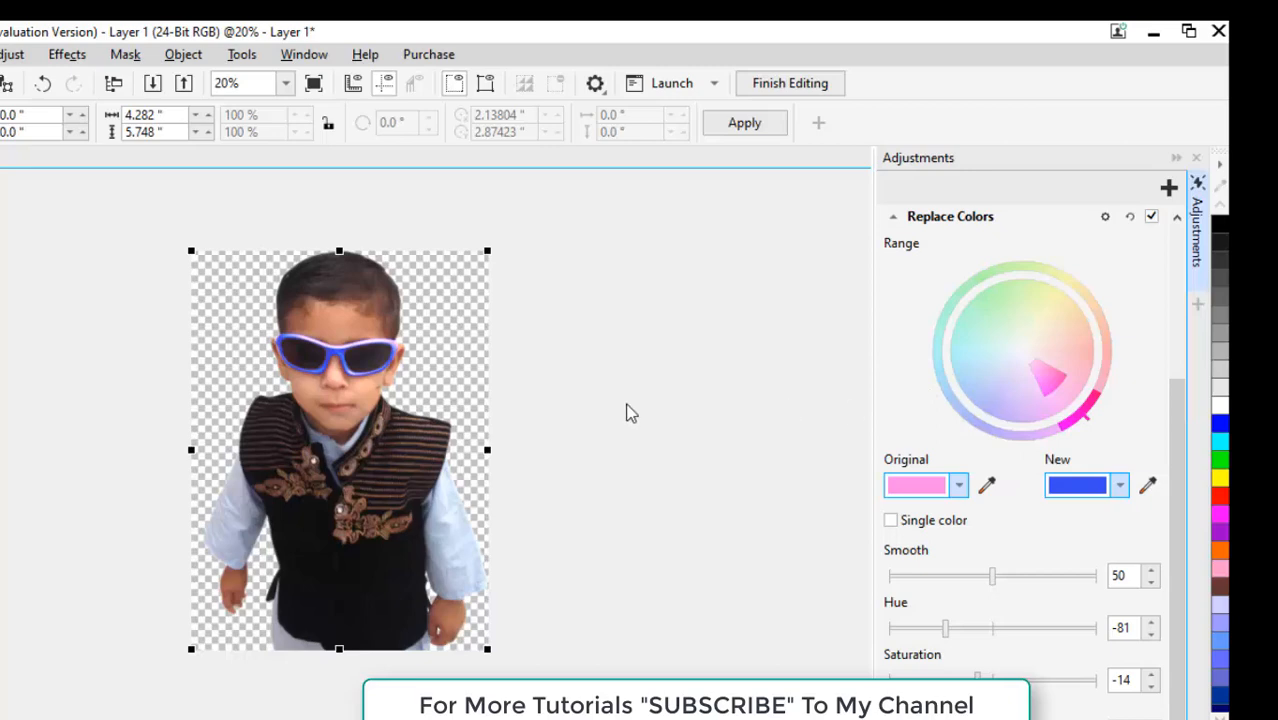
mouse_move(380, 350)
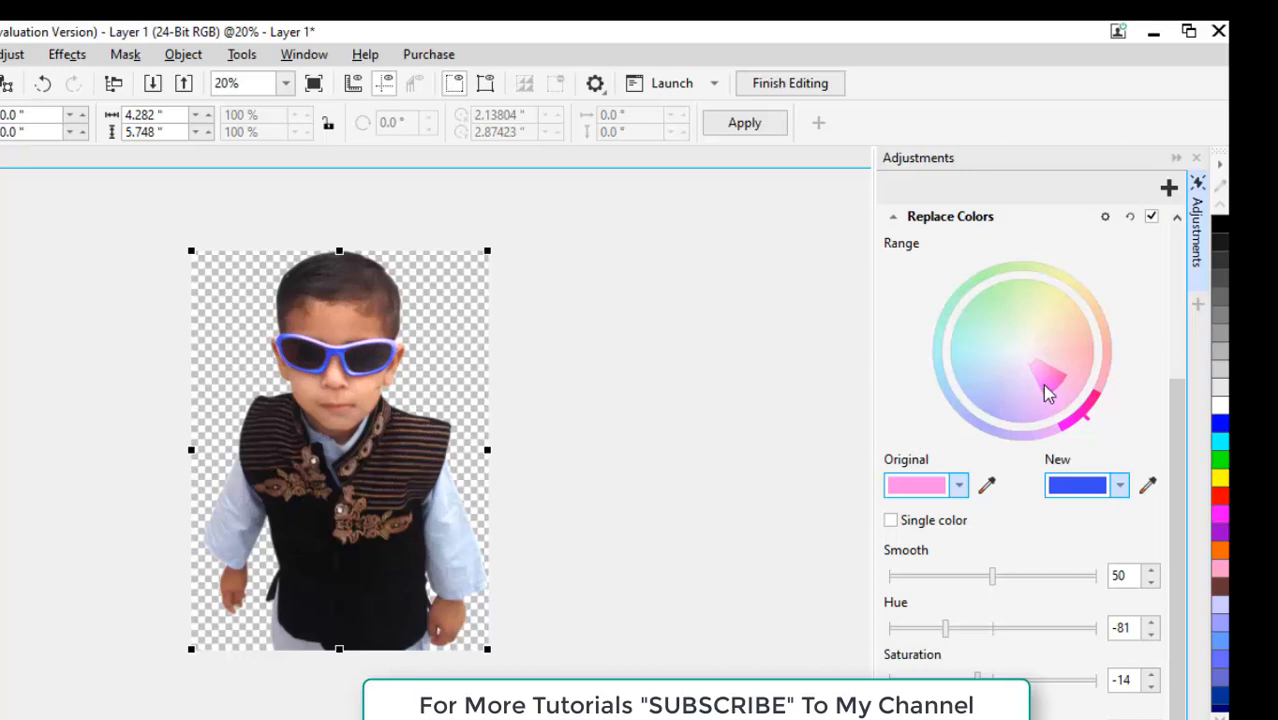
mouse_move(1045, 380)
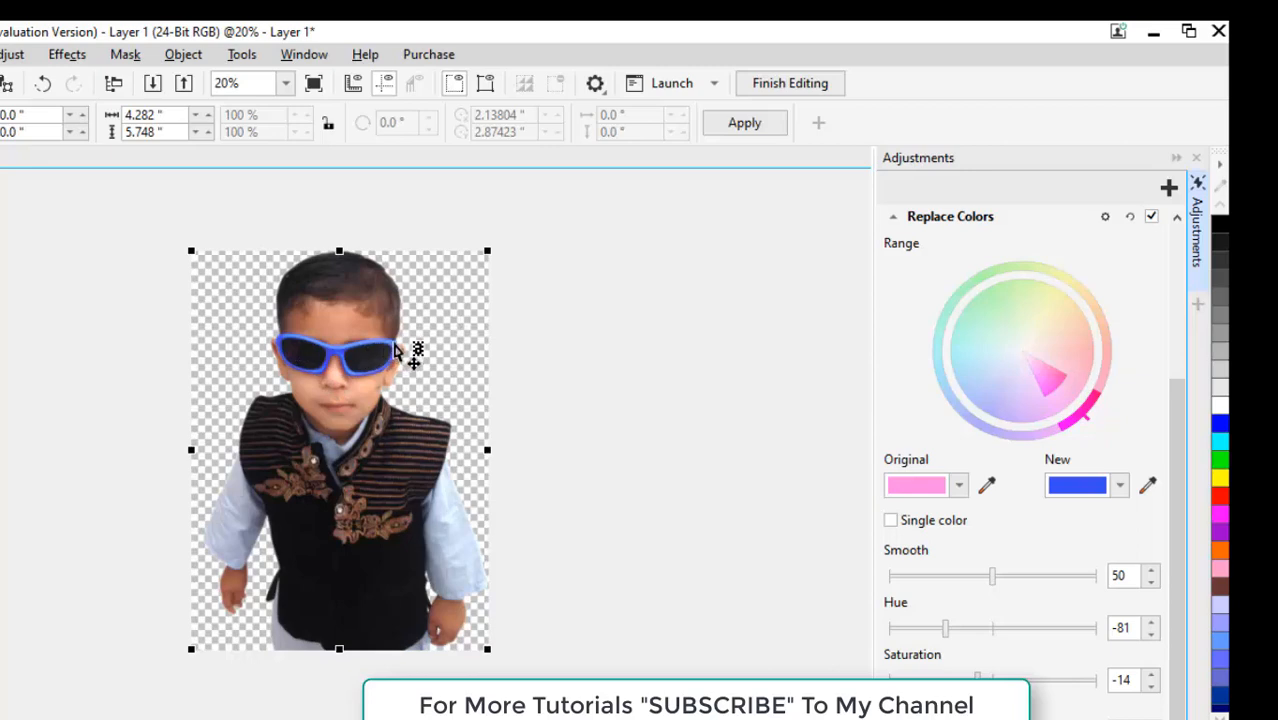
mouse_move(290, 362)
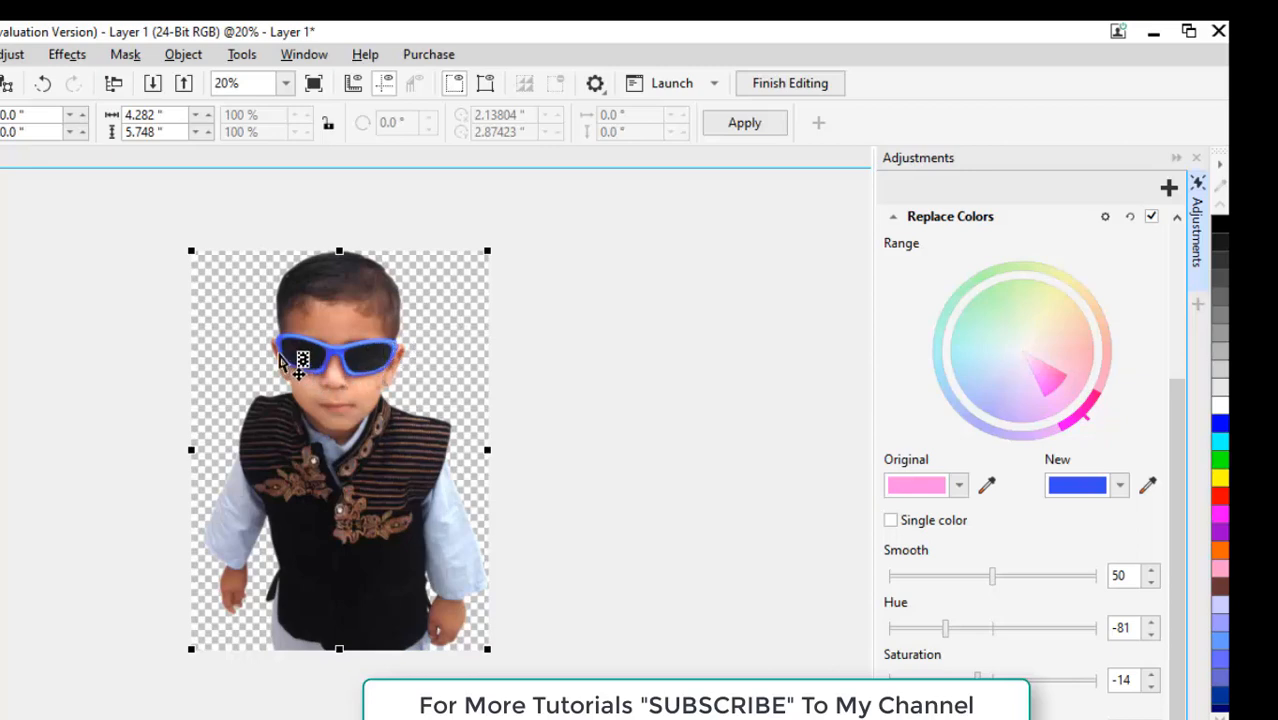
left_click(1078, 485)
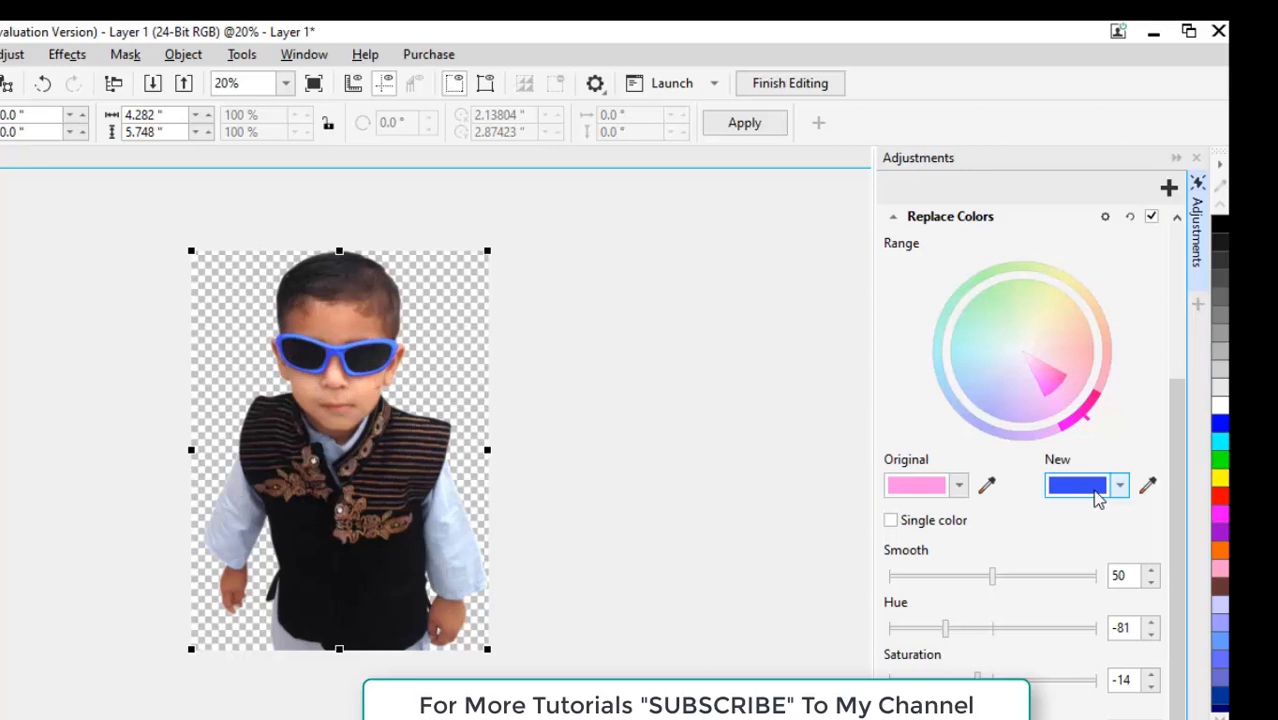
left_click(1118, 485)
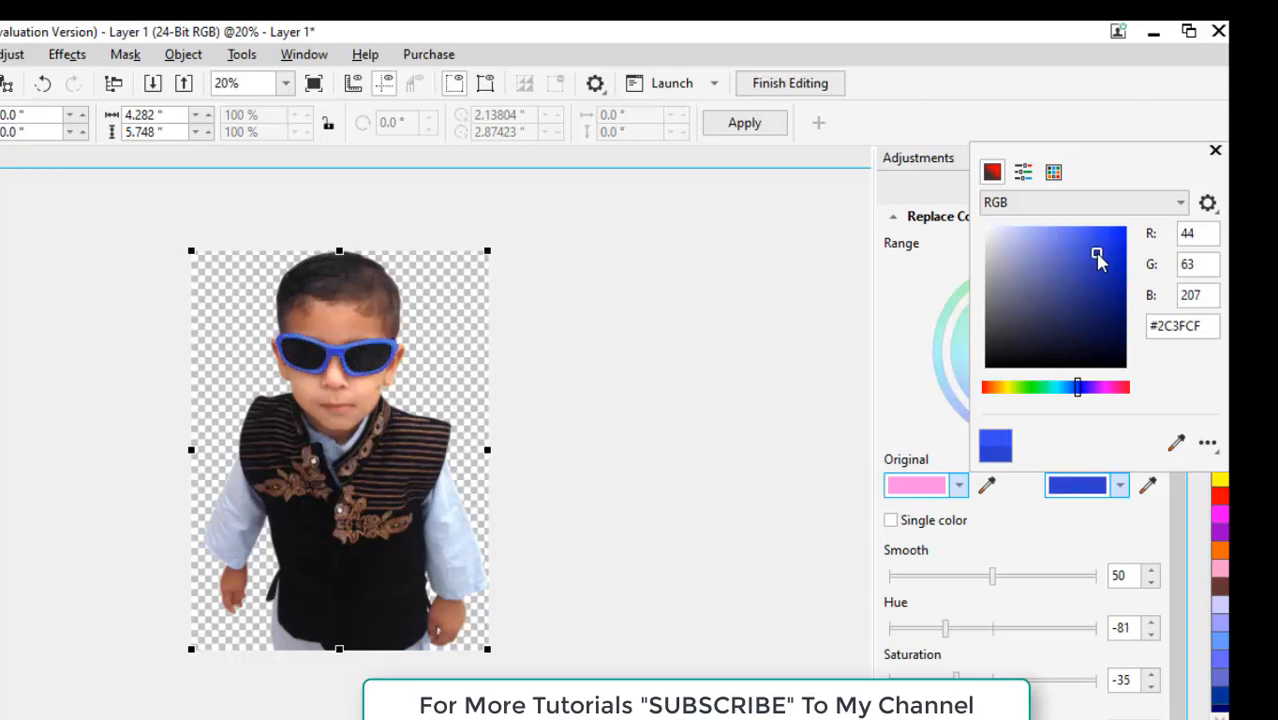
left_click(1100, 238)
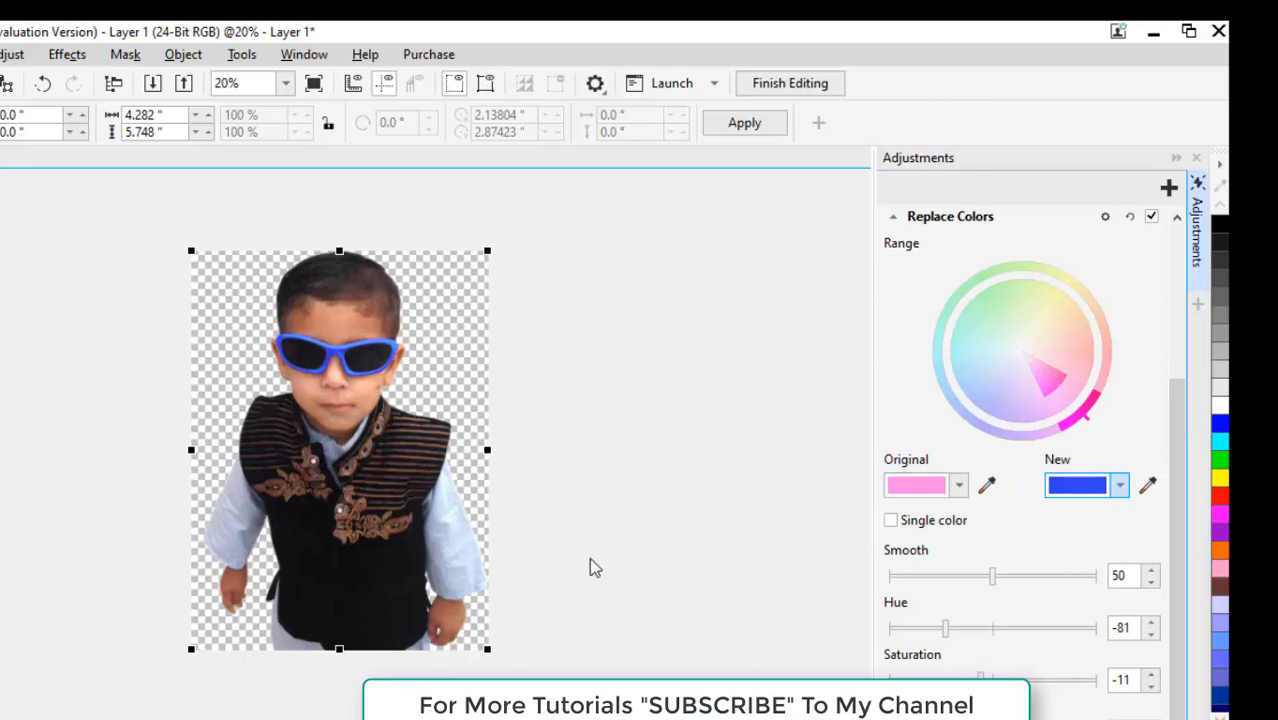
mouse_move(460, 555)
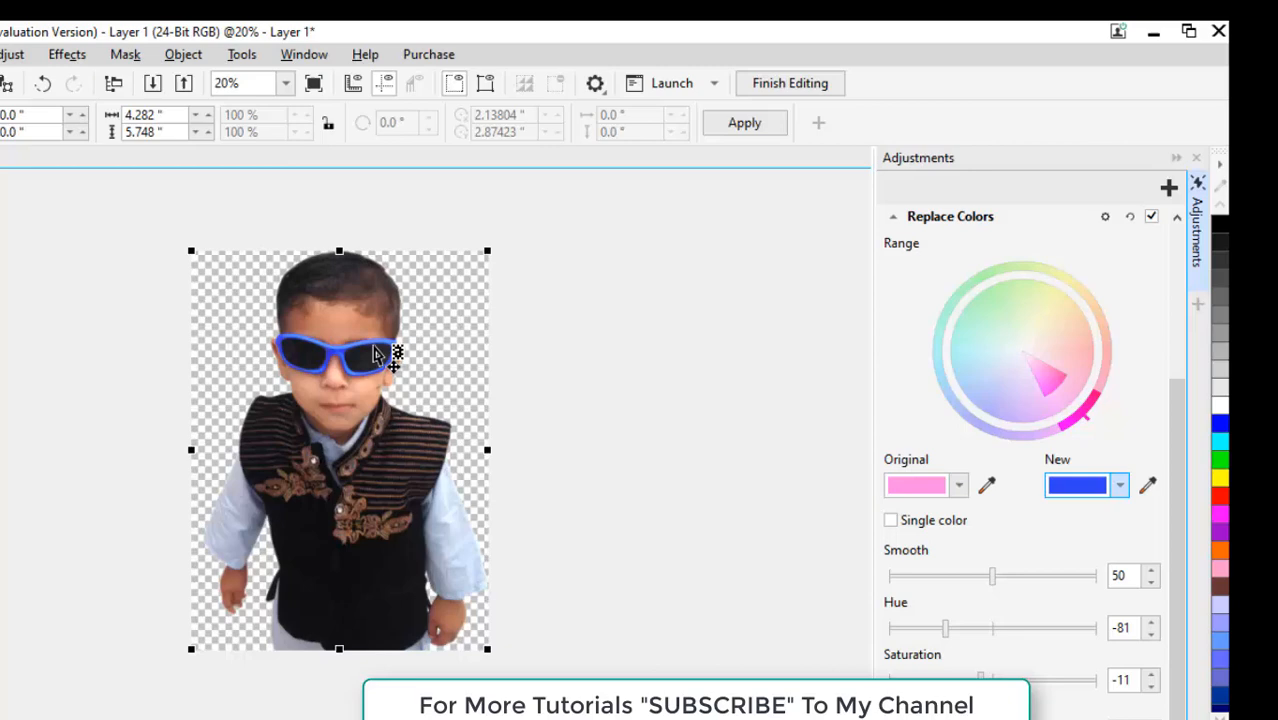
mouse_move(343, 227)
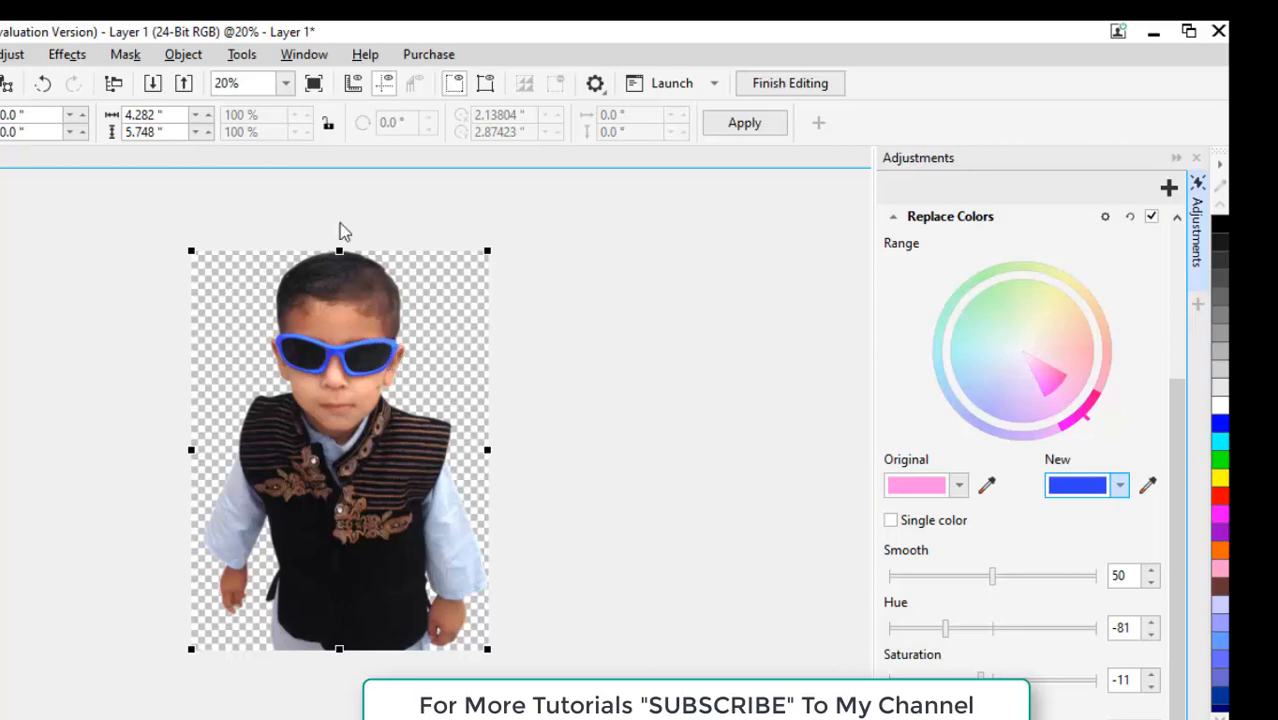
Combine all objects with the background from the Object menu
left_click(182, 54)
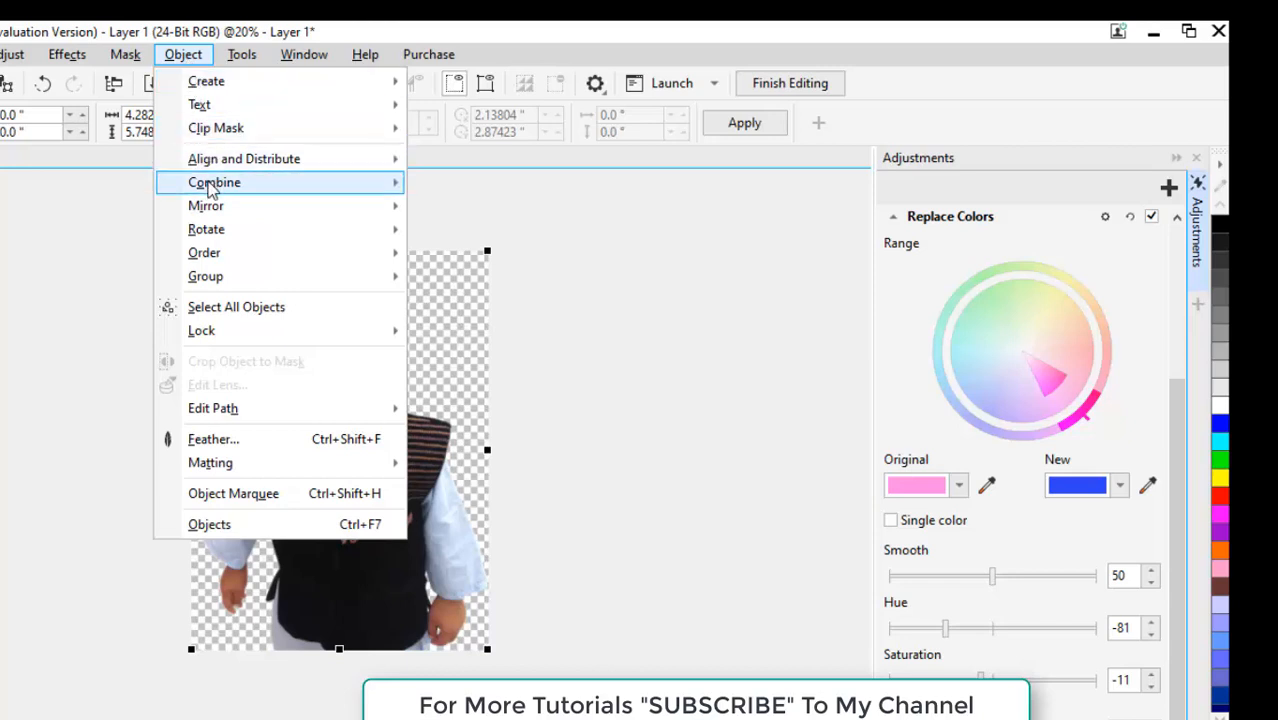
mouse_move(214, 182)
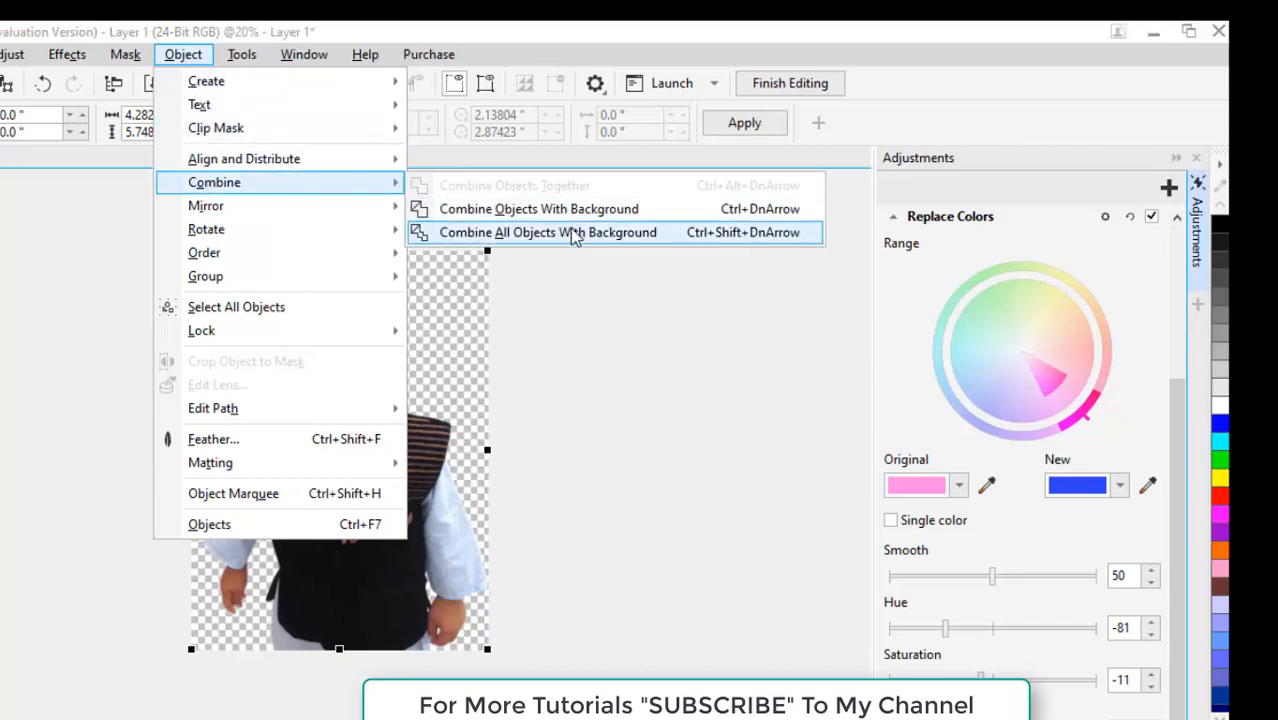
mouse_move(588, 245)
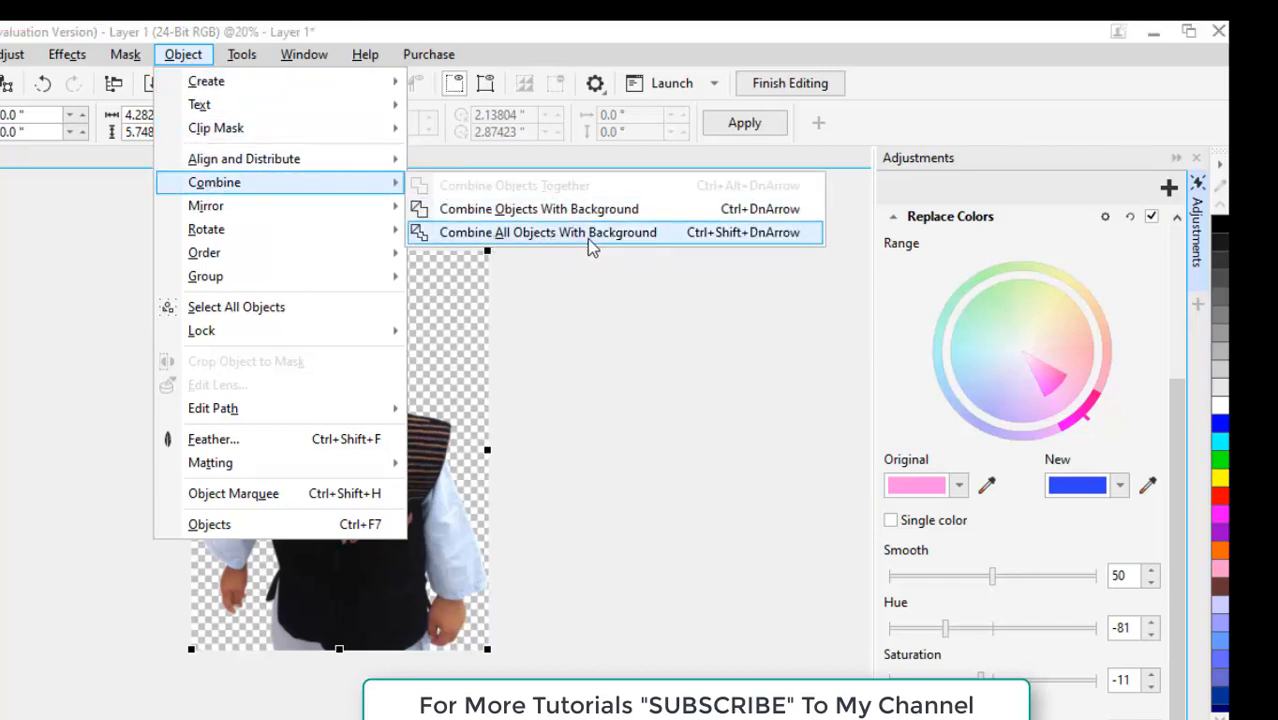
left_click(548, 232)
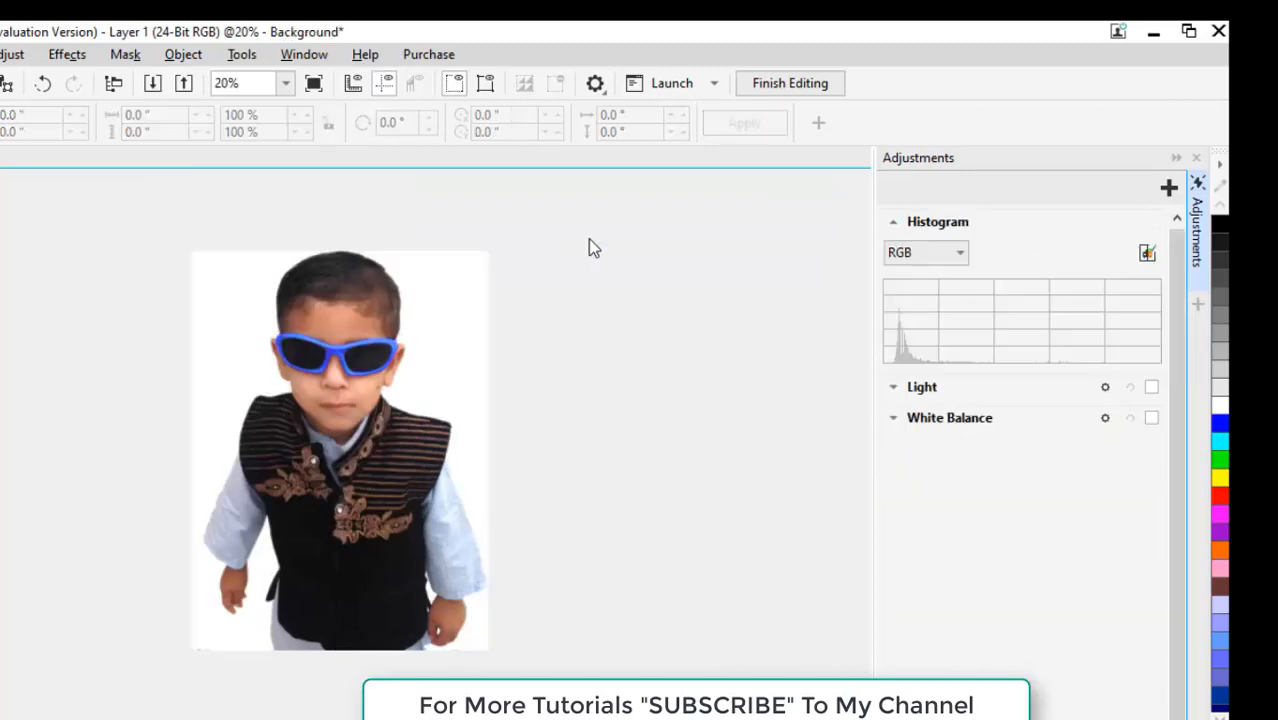
mouse_move(400, 367)
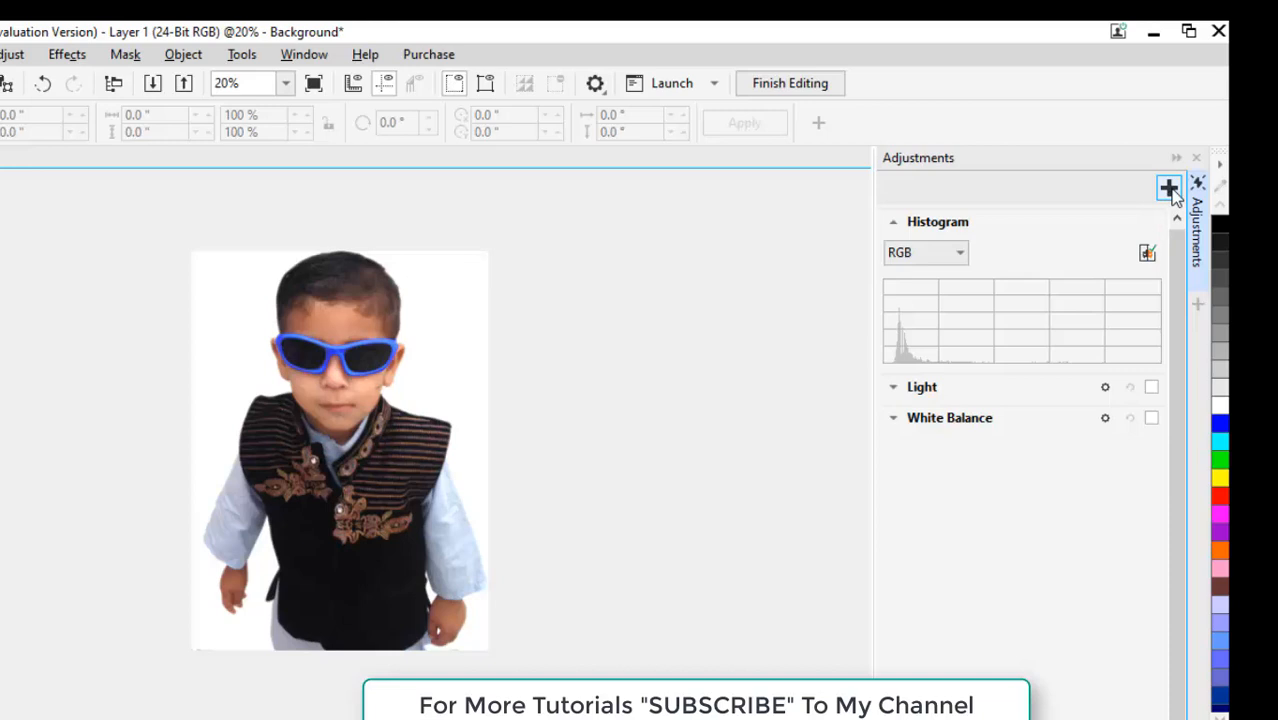
Add a second Replace Colors, sample the light blue shirt, and replace it with soft green
left_click(1168, 188)
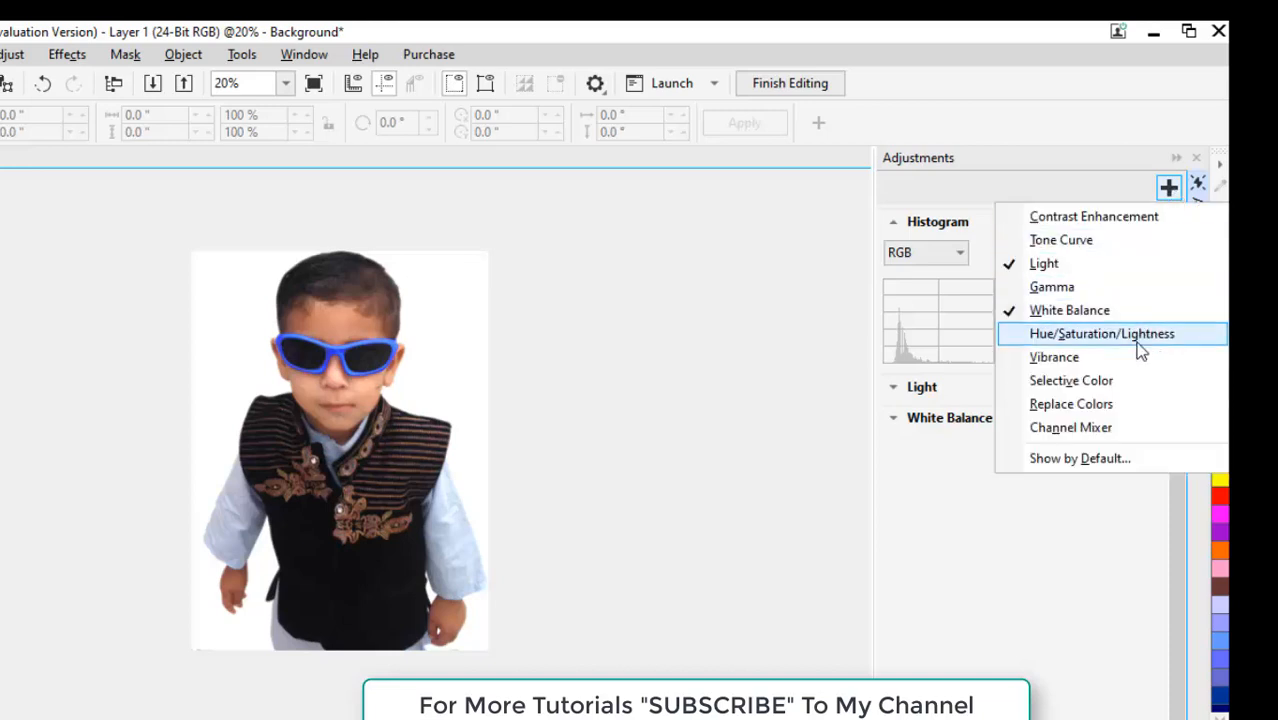
mouse_move(1085, 404)
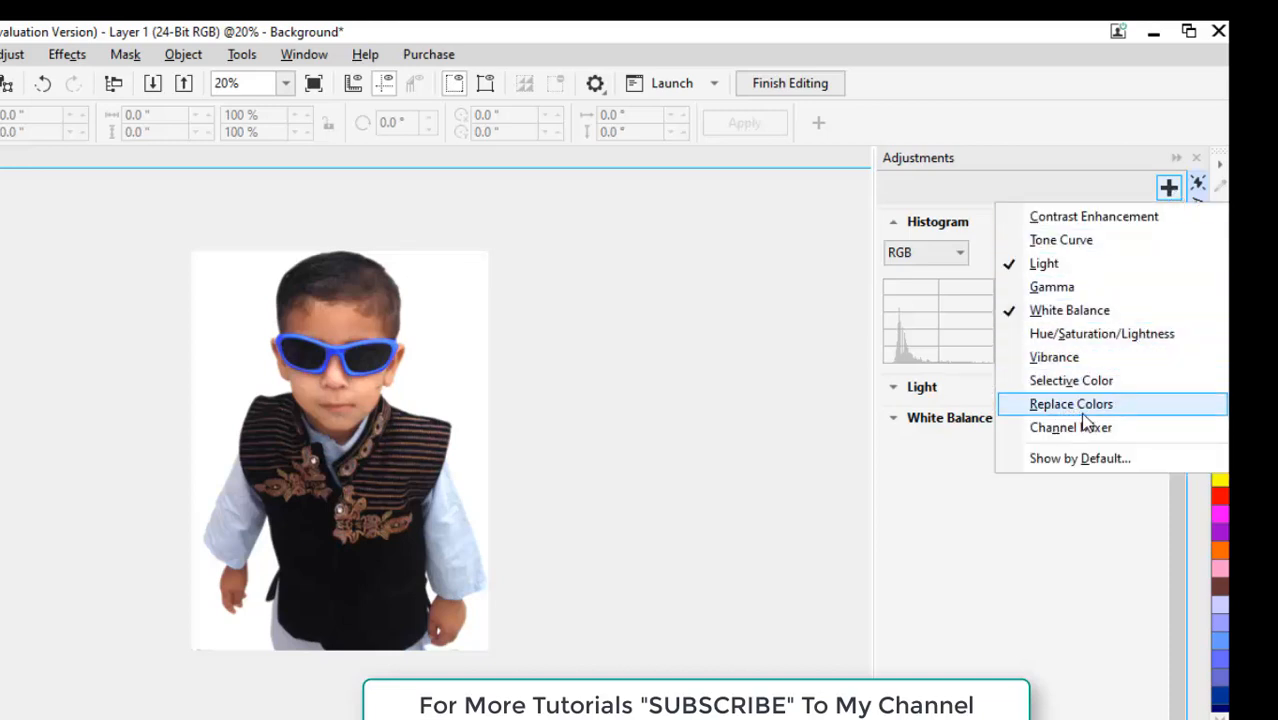
left_click(1070, 404)
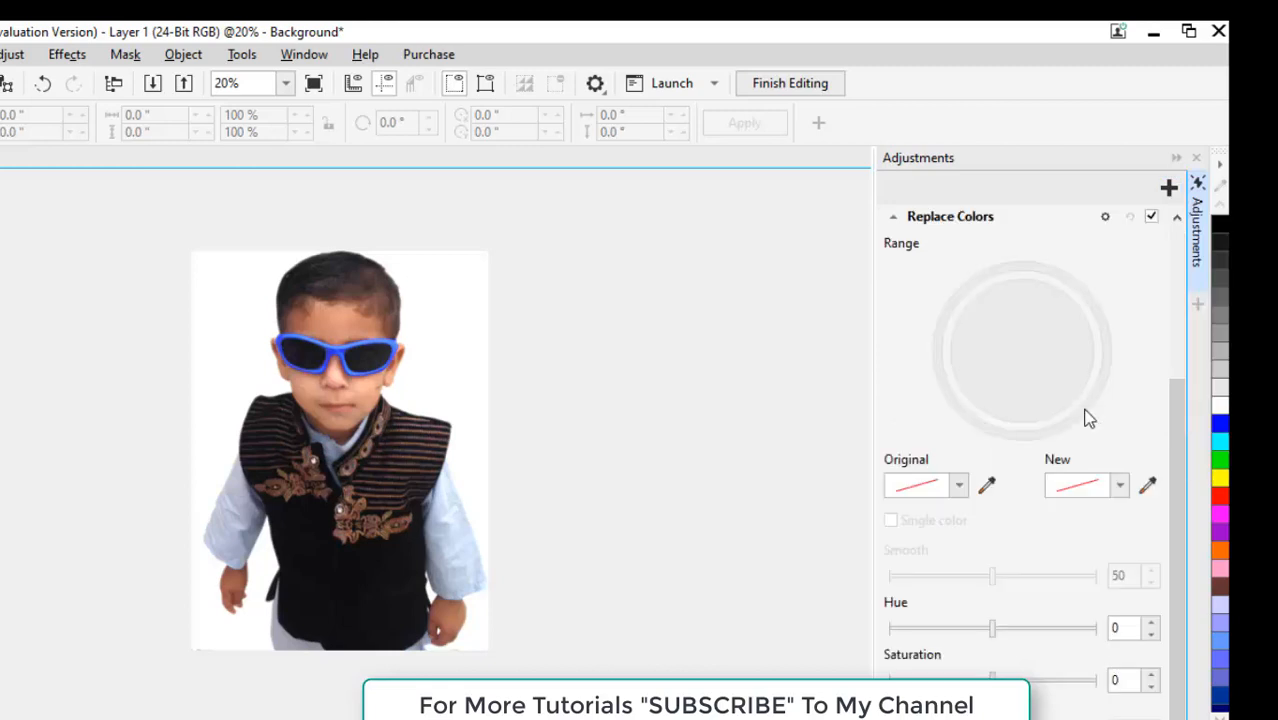
mouse_move(808, 524)
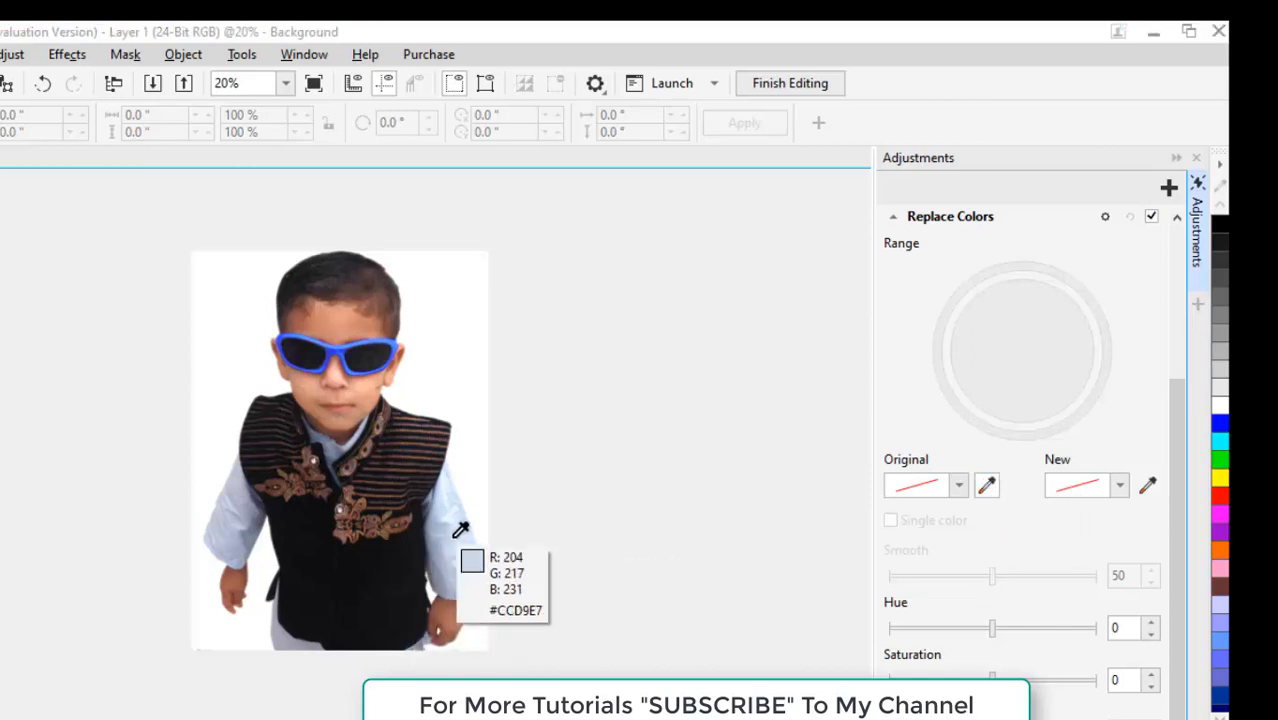
left_click(451, 533)
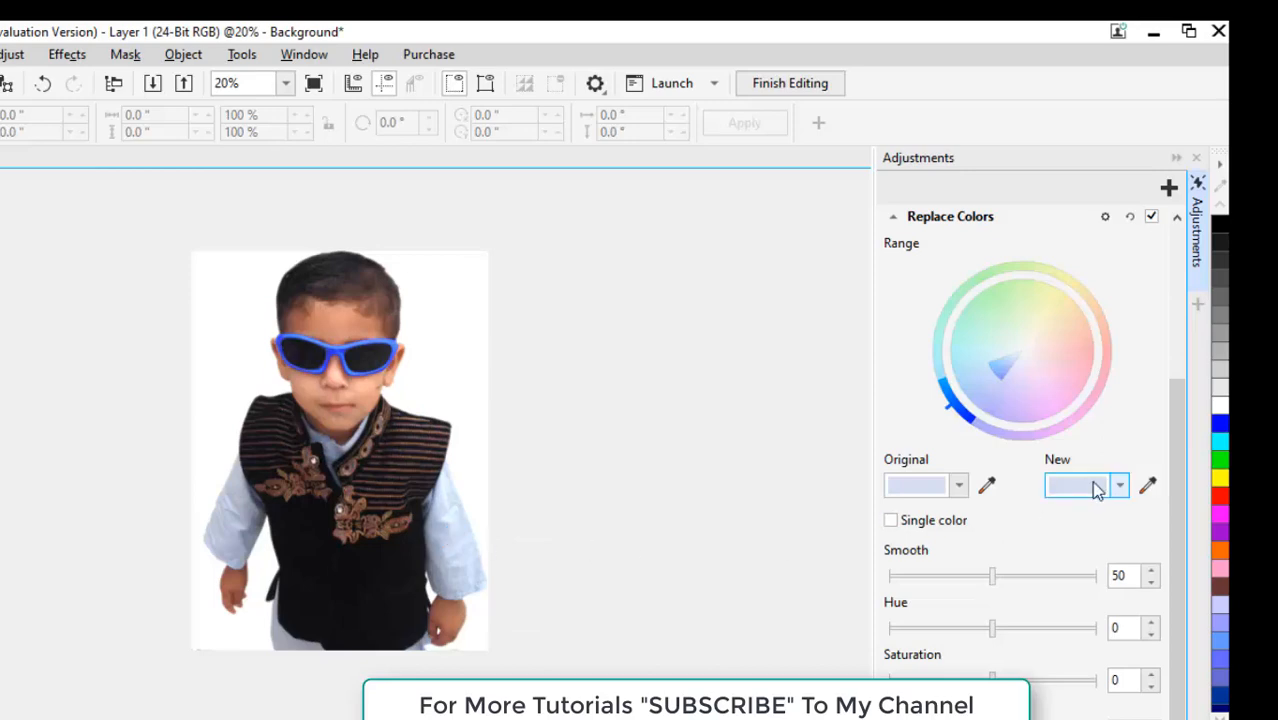
left_click(1119, 485)
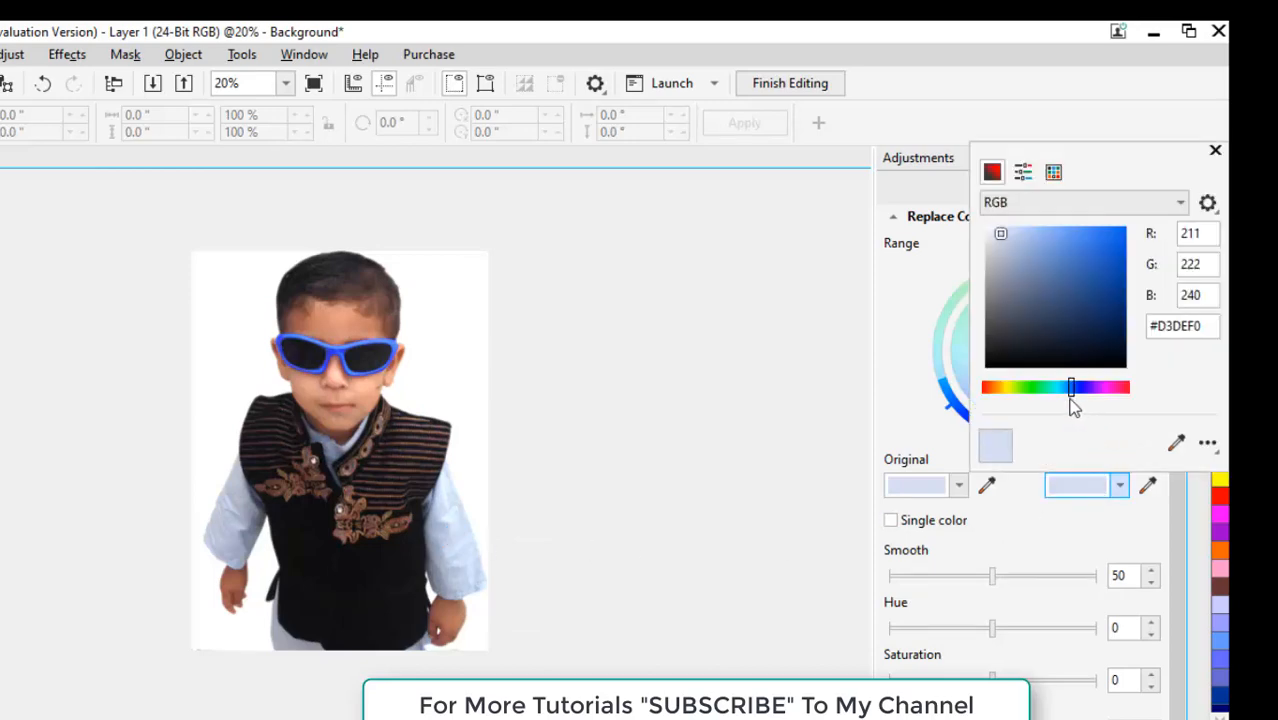
left_click_drag(1072, 387, 1040, 387)
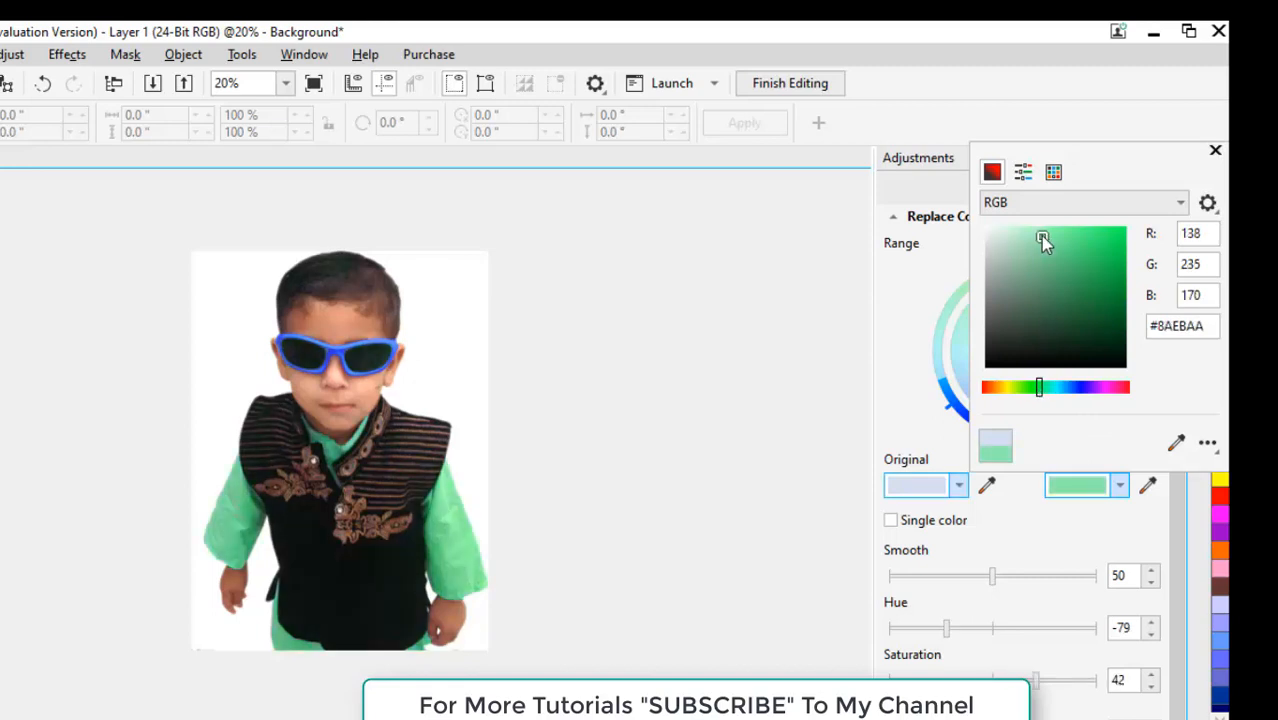
left_click(1048, 243)
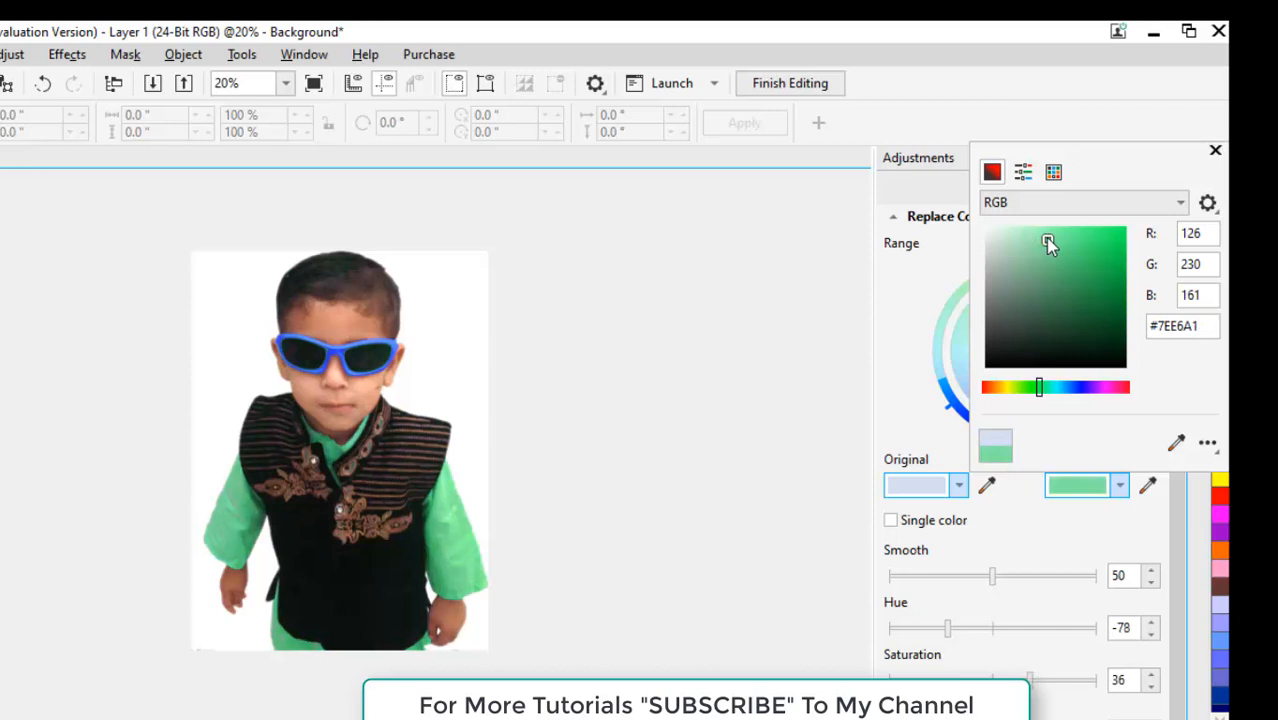
mouse_move(890, 403)
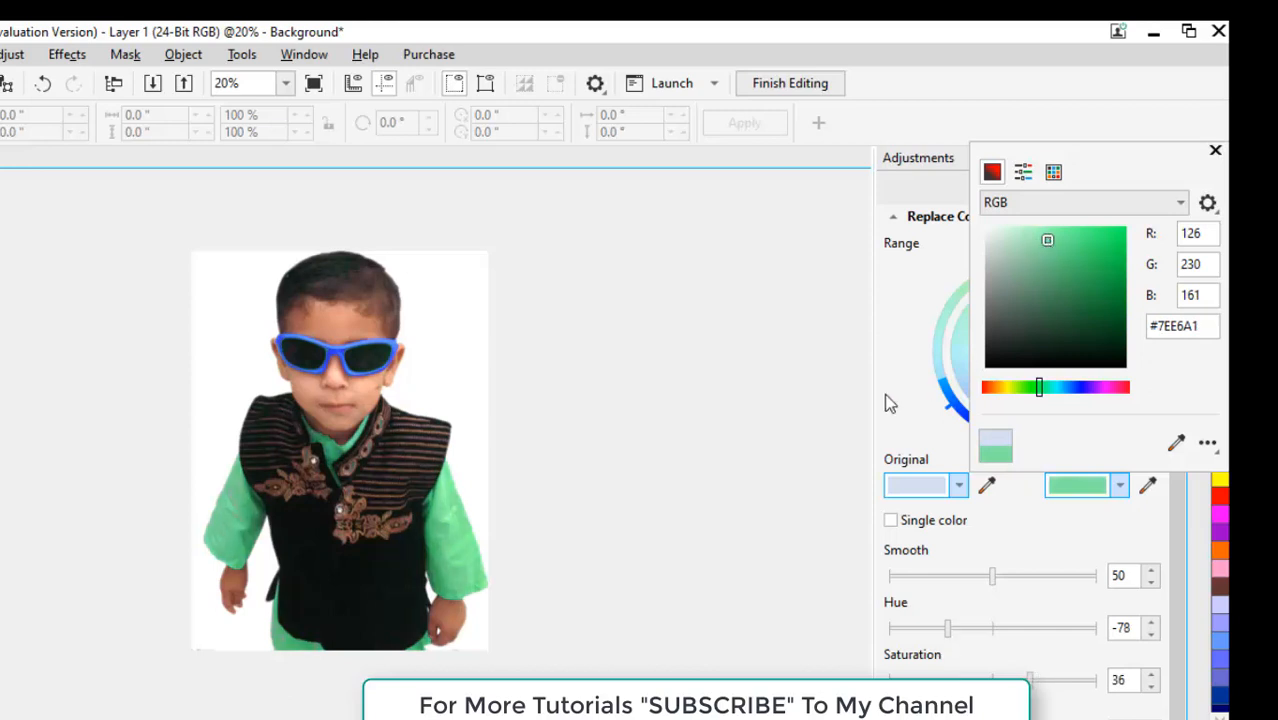
left_click(1215, 150)
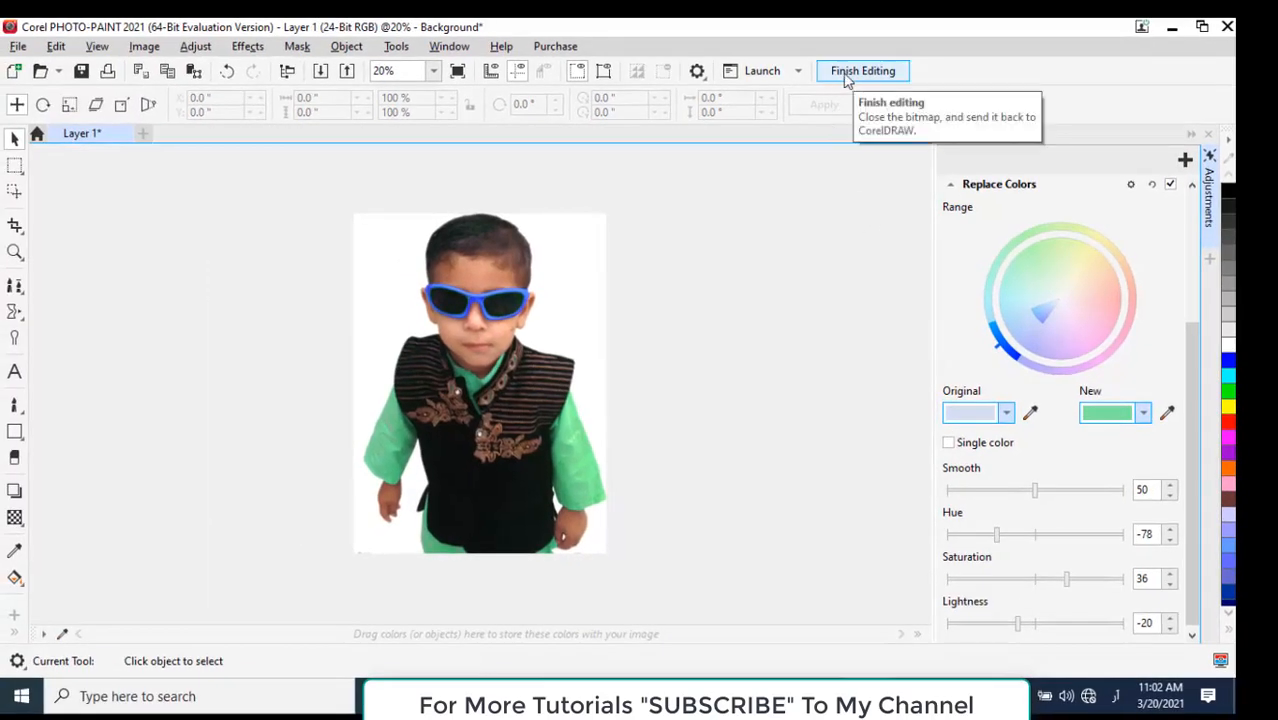
Finish editing, save the bitmap changes, and return to the Untitled-2 CorelDRAW document
left_click(862, 70)
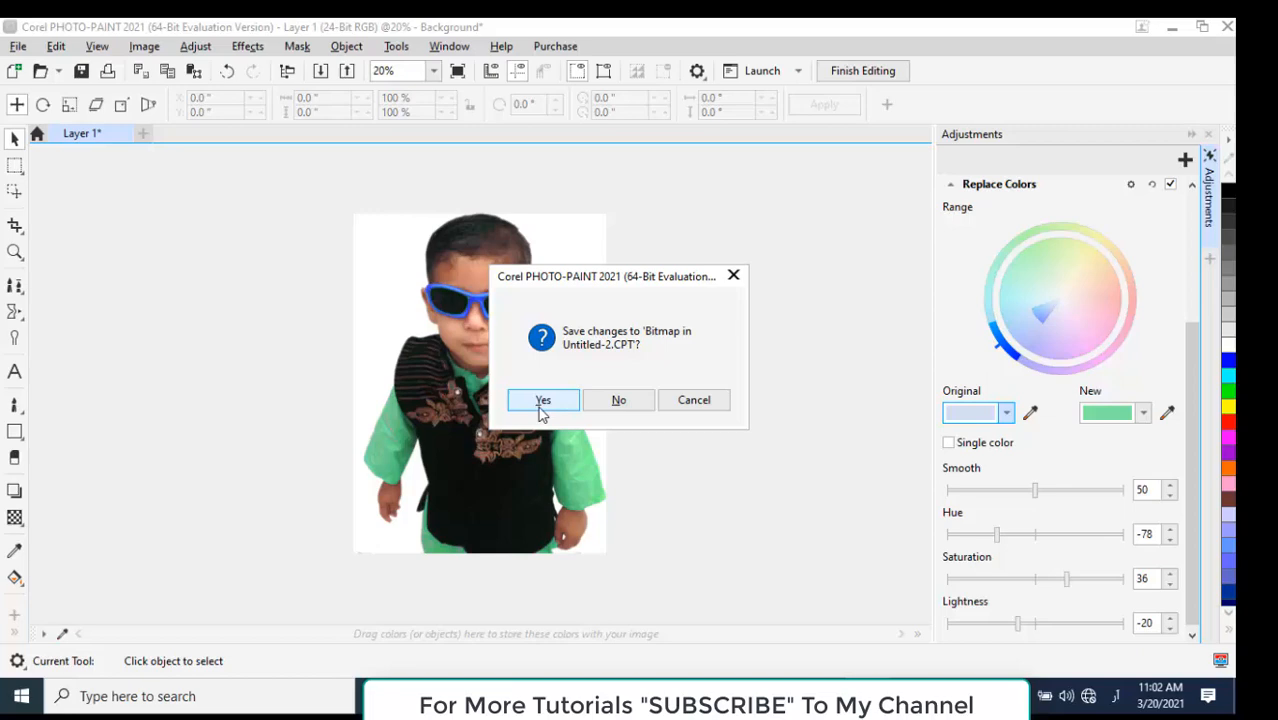
left_click(542, 400)
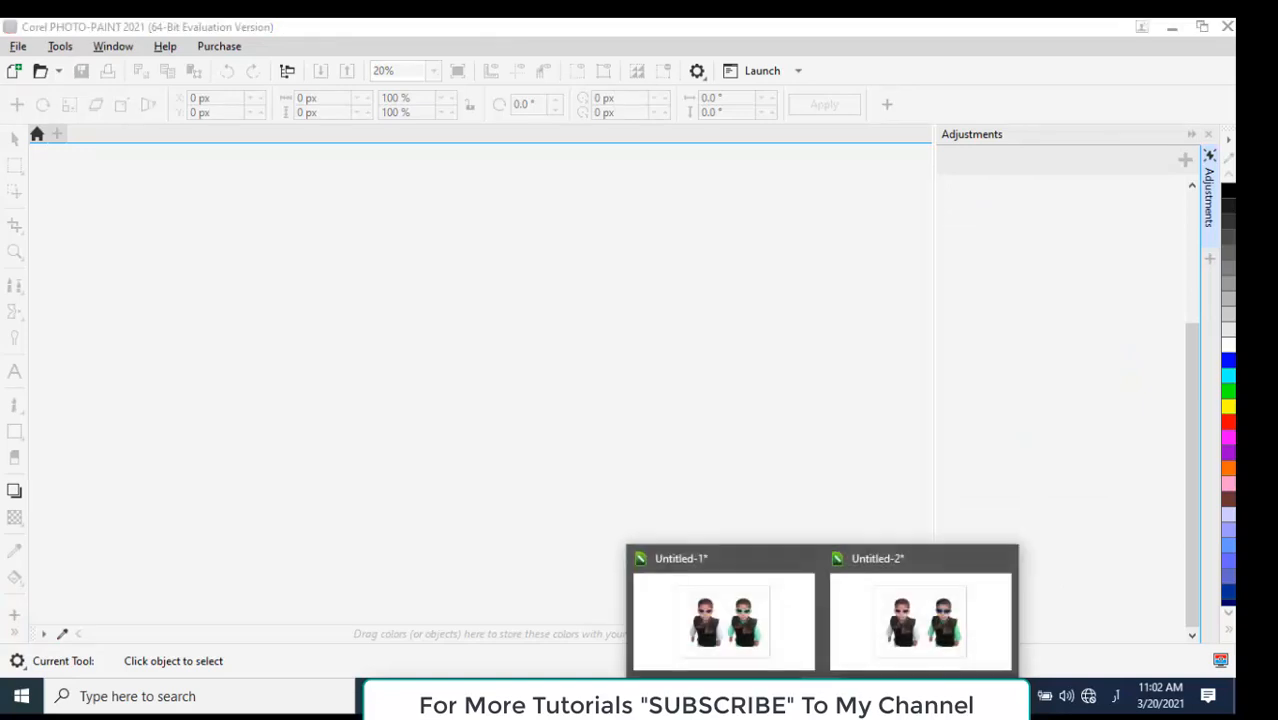
left_click(920, 620)
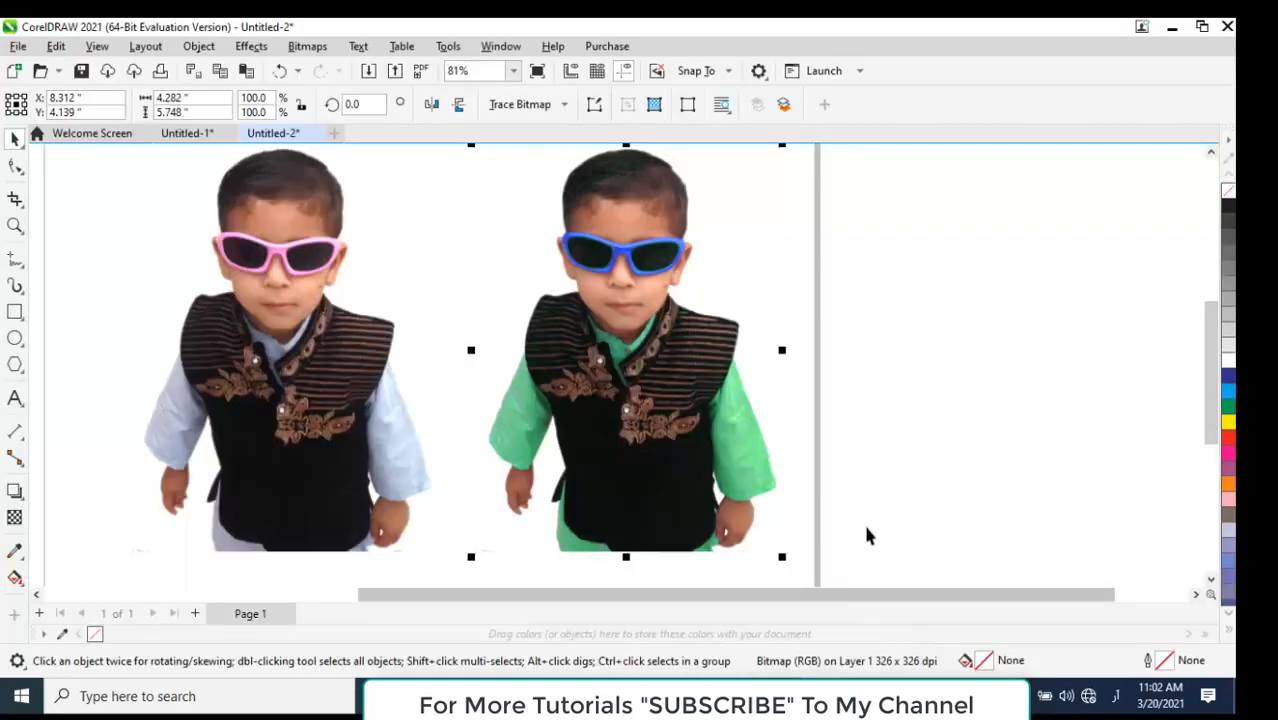